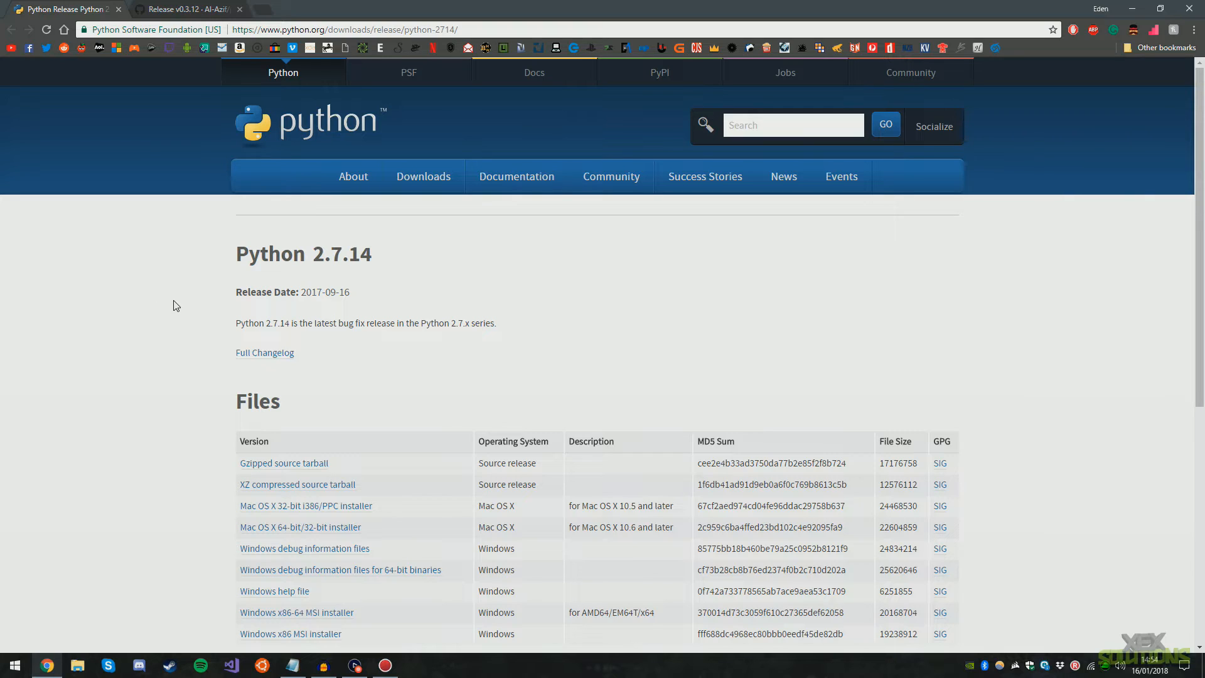
mouse_move(228, 303)
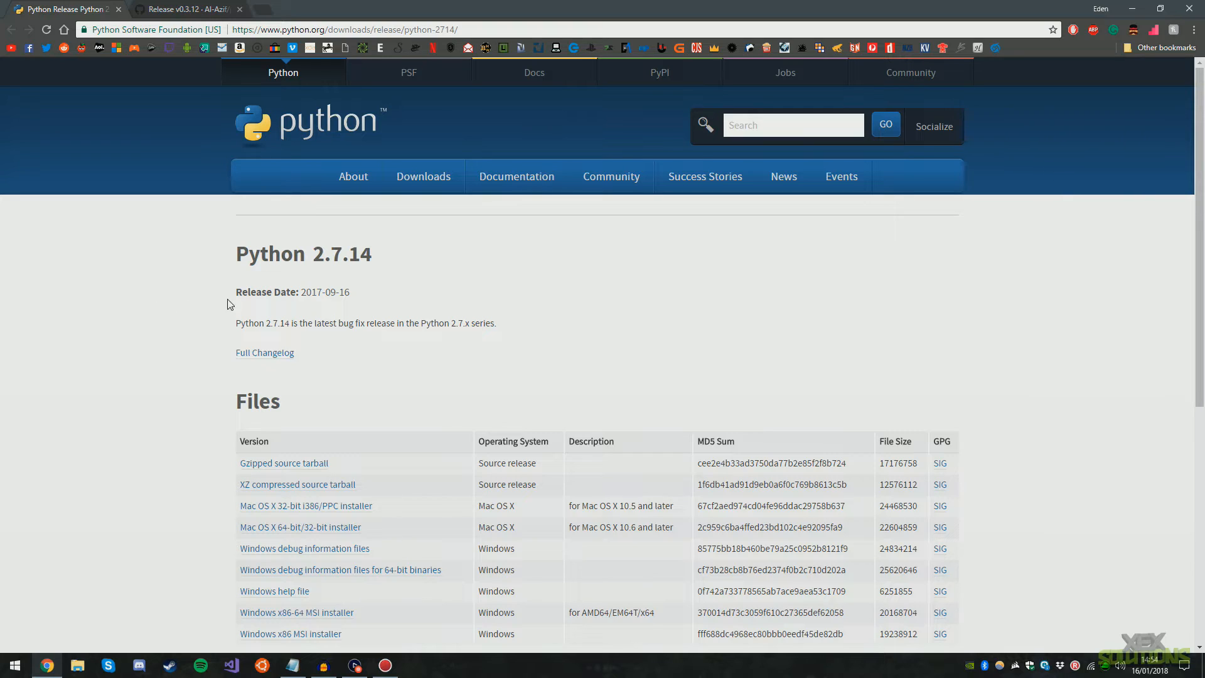
mouse_move(429, 321)
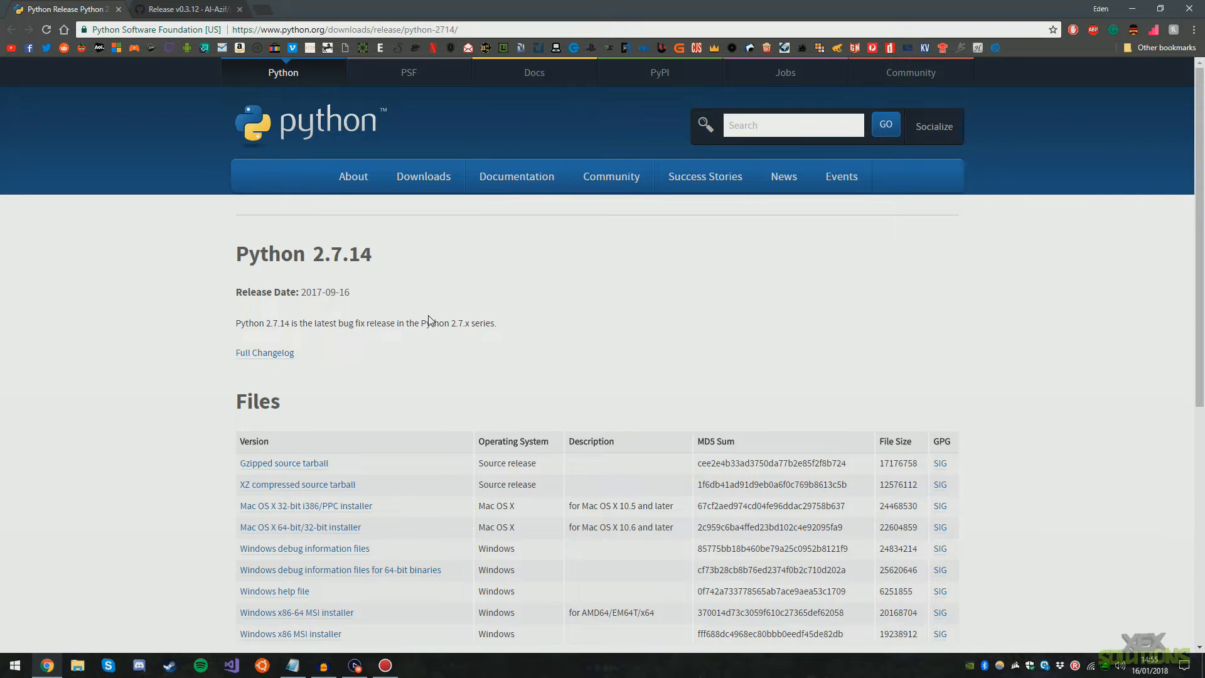
Step: Download python-2.7.14.amd64.msi from python.org and save it to the Desktop
scroll(down, 3)
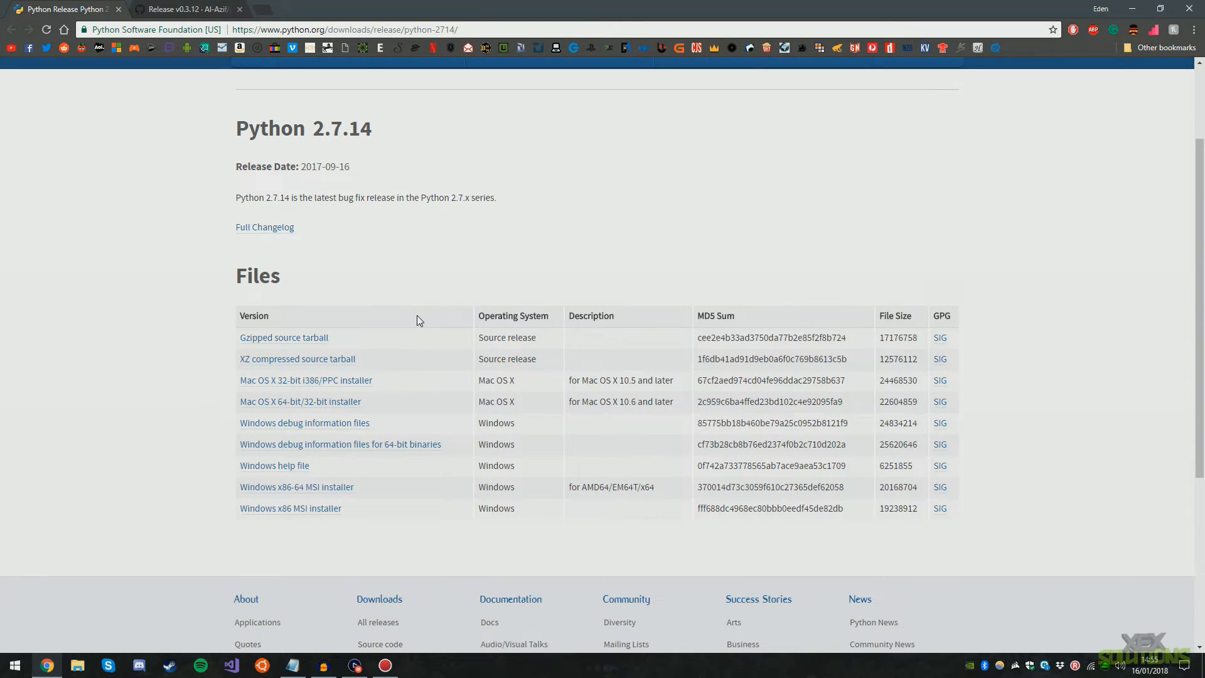
mouse_move(315, 394)
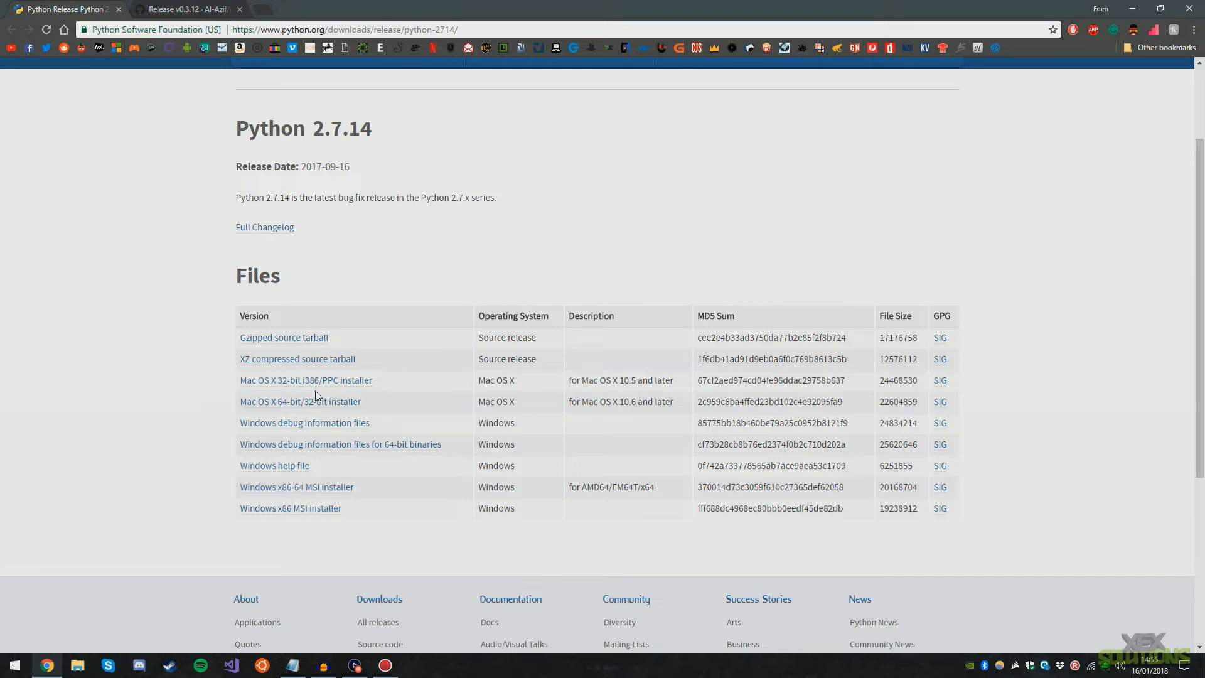
mouse_move(296, 488)
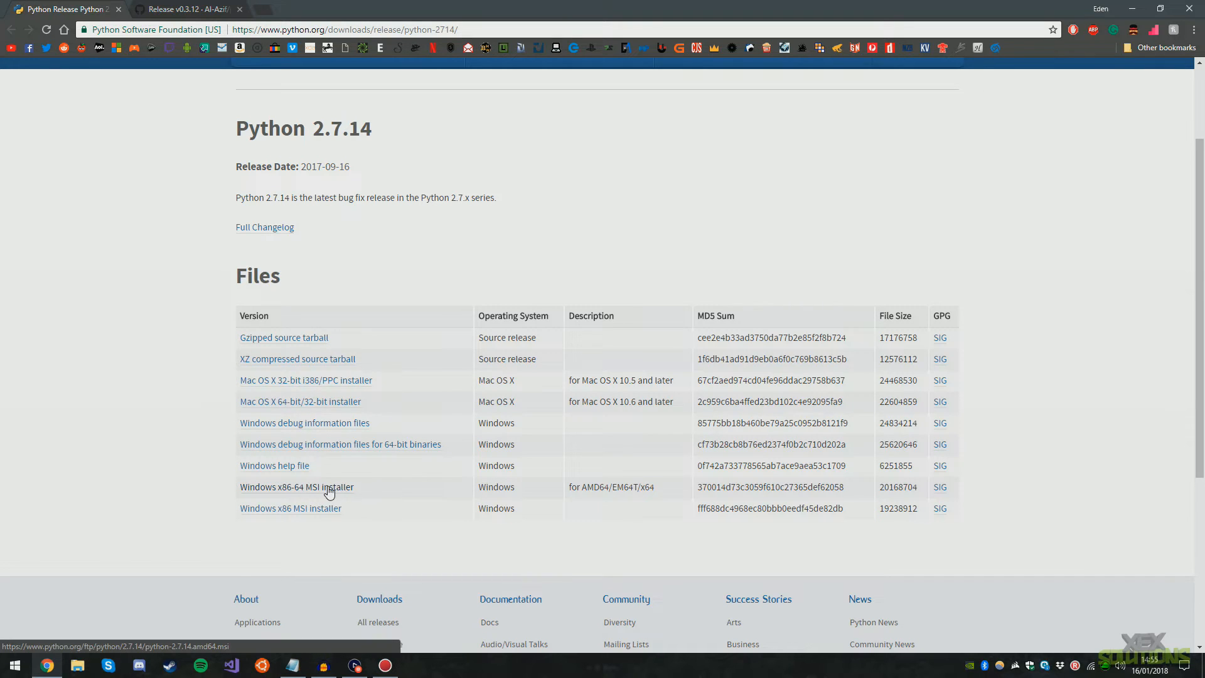
click(296, 487)
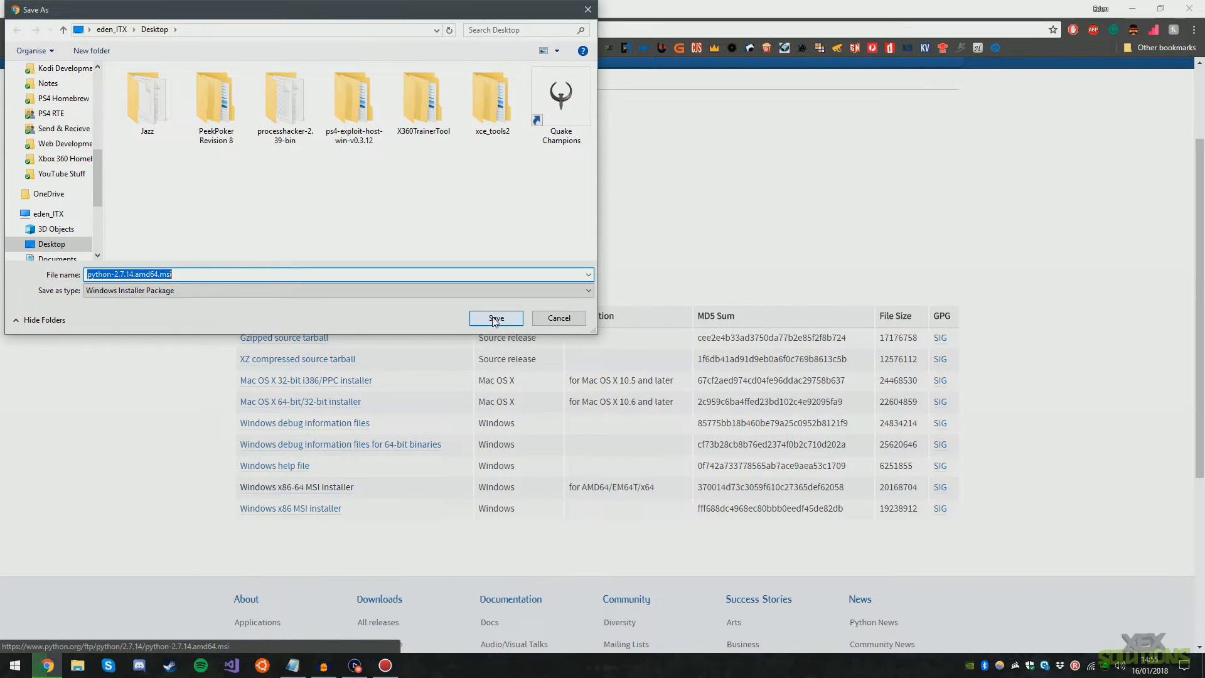
click(494, 318)
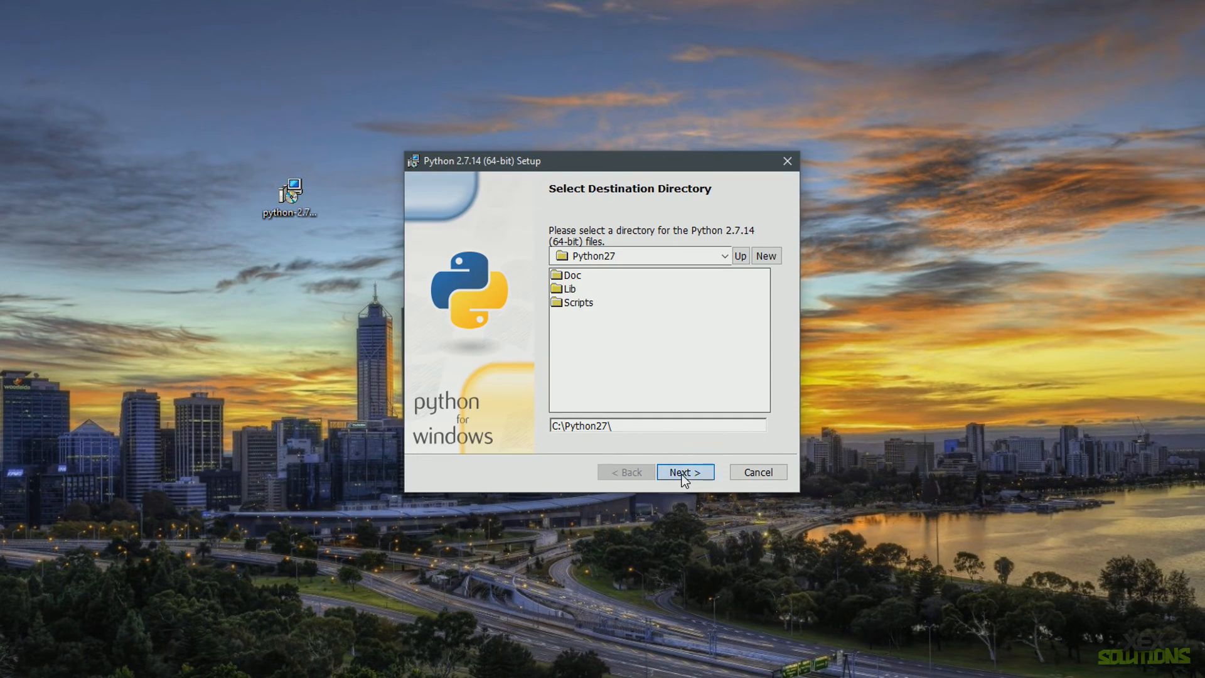
Step: Install Python 2.7.14 into C:\Python27\, overwriting existing files, with 'Add python.exe to Path' enabled
click(683, 472)
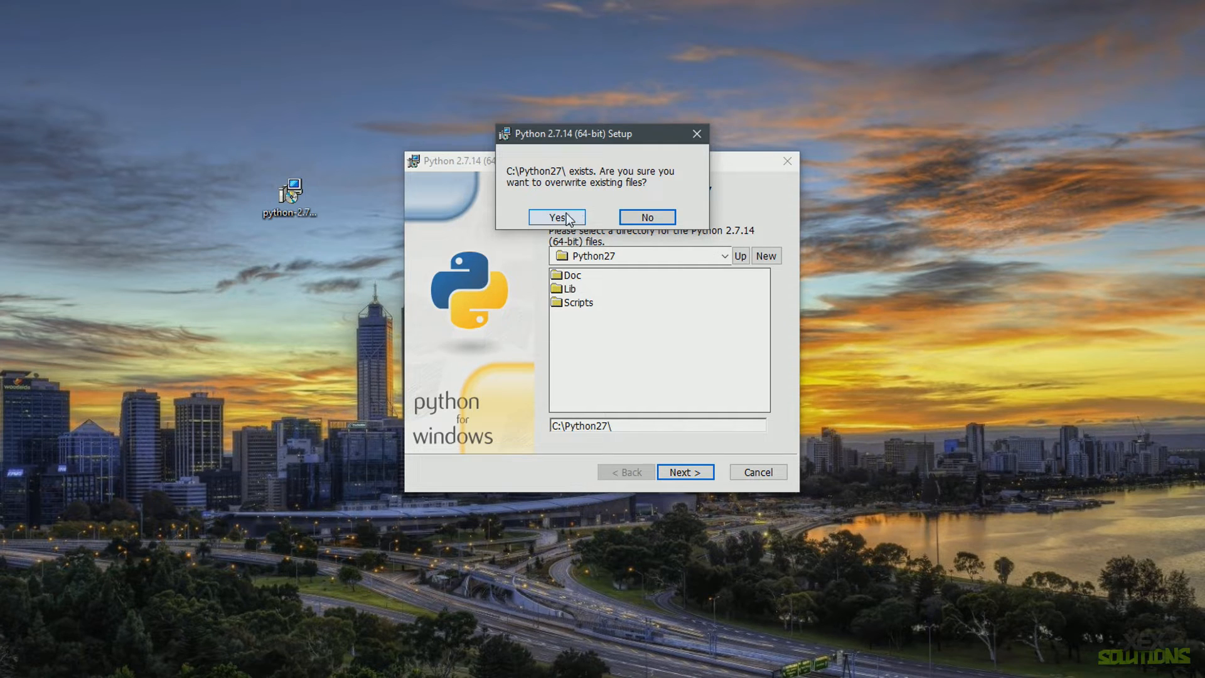
click(556, 218)
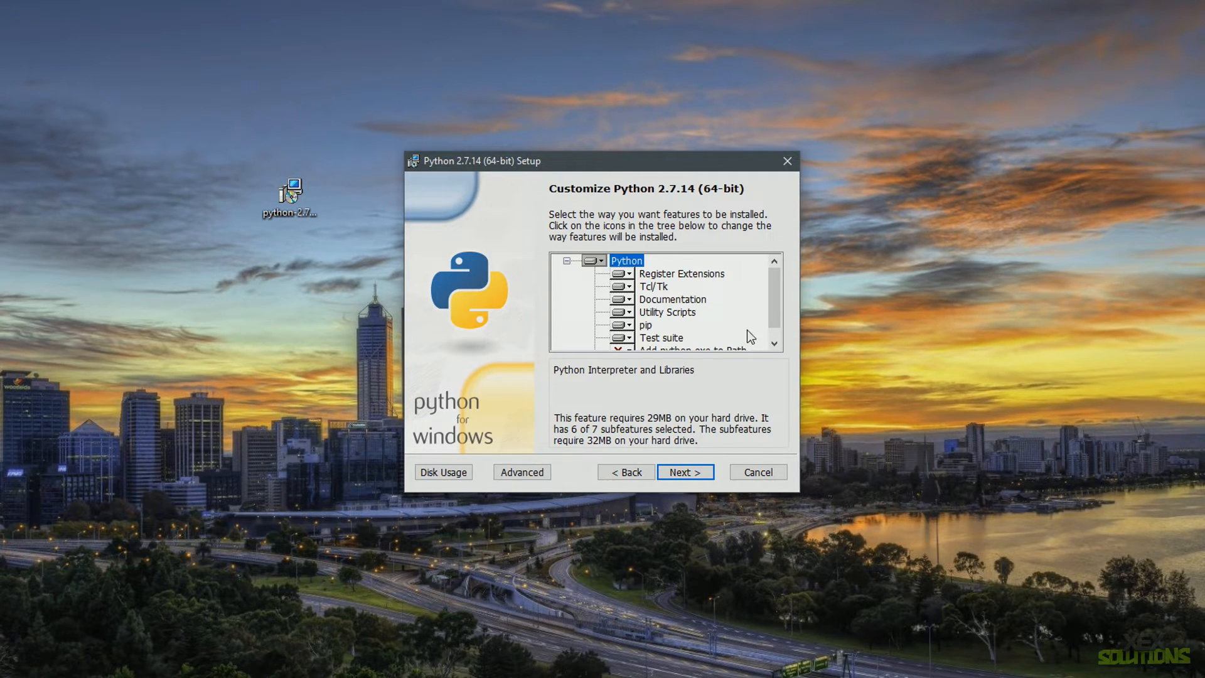
scroll(down, 3)
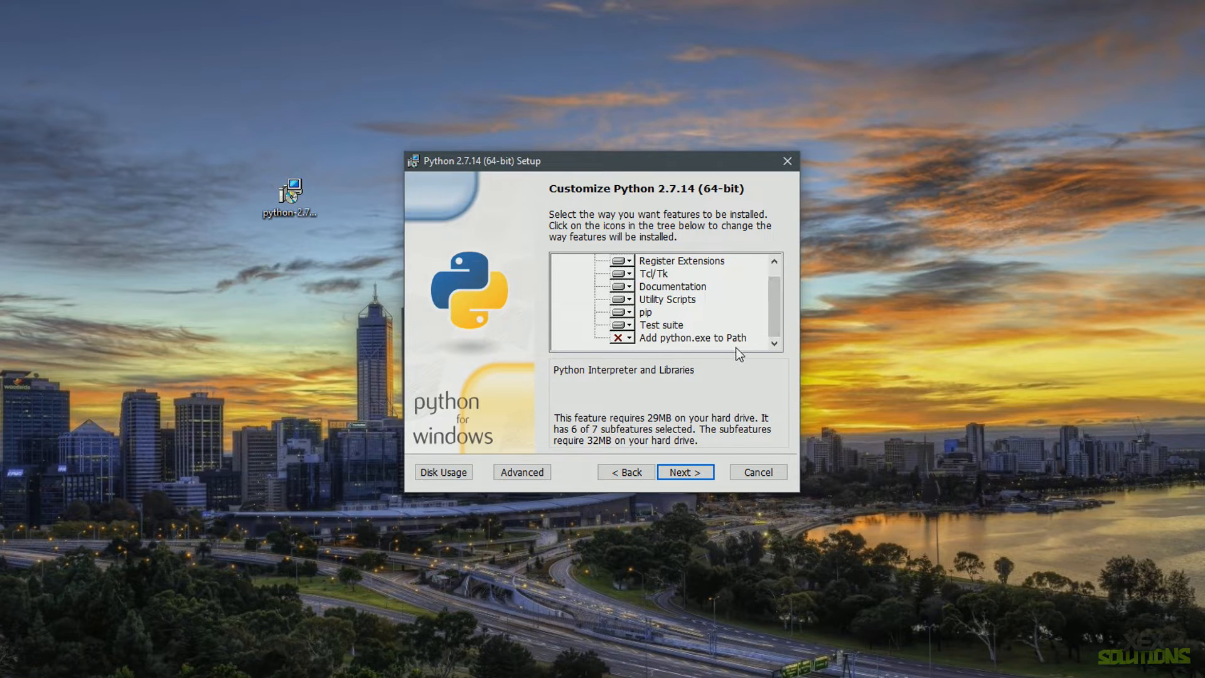
click(691, 338)
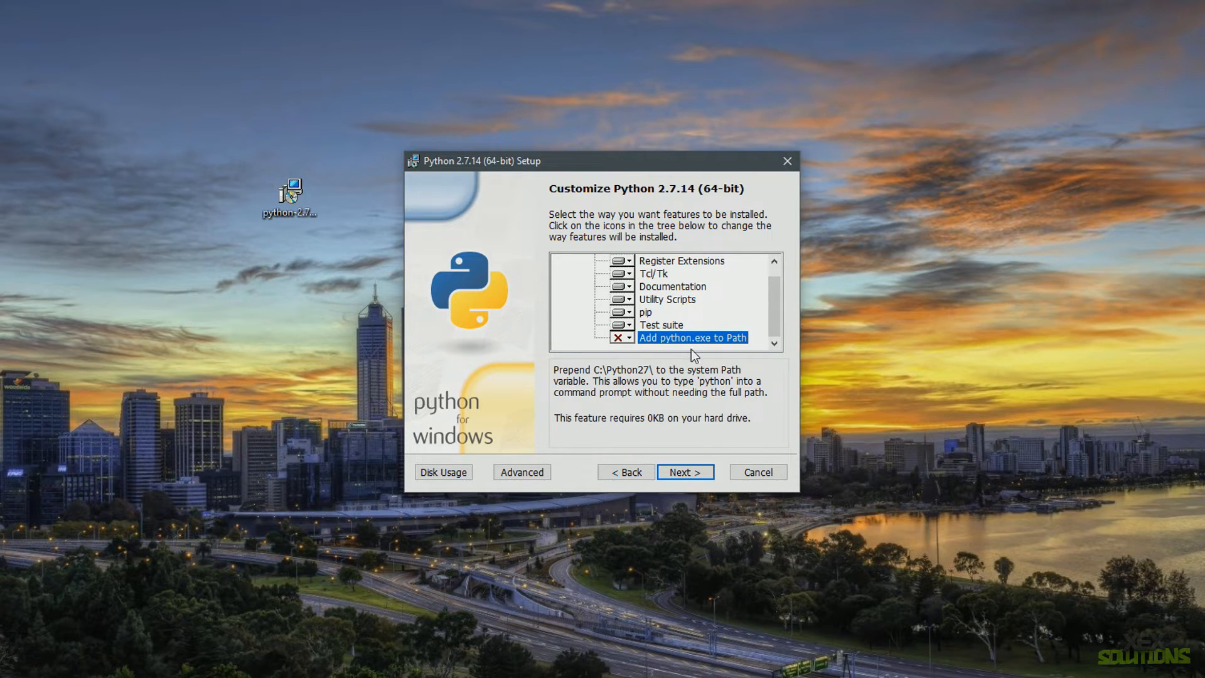
click(624, 338)
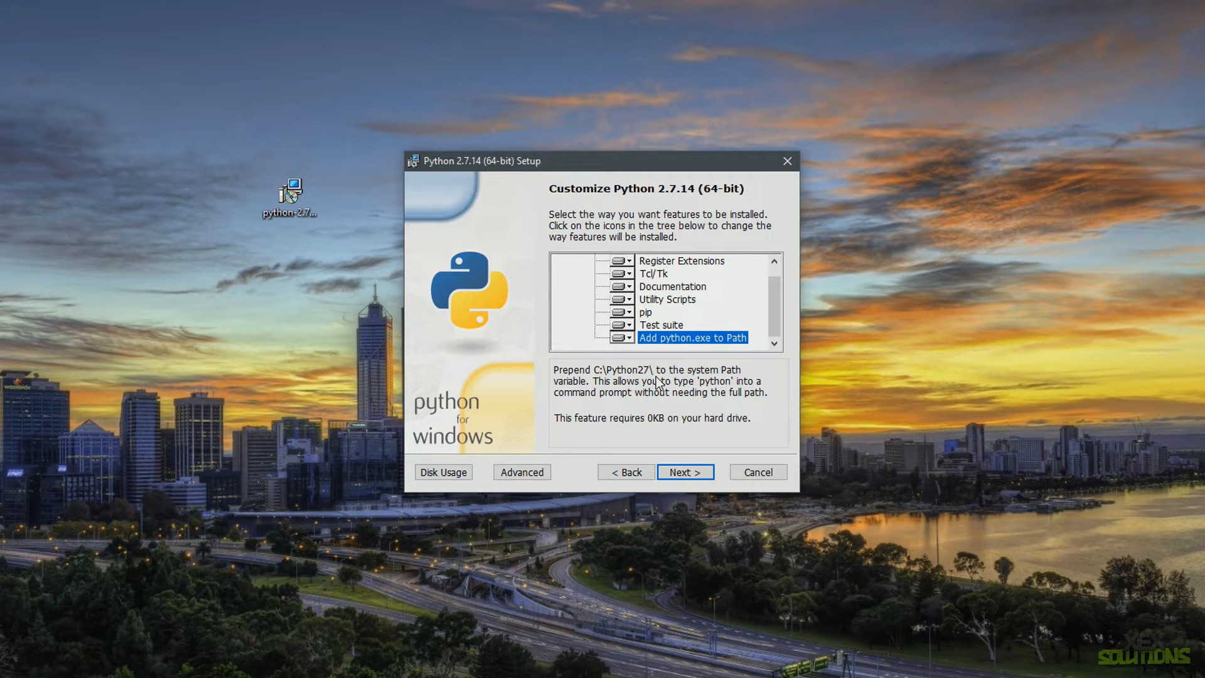
click(683, 471)
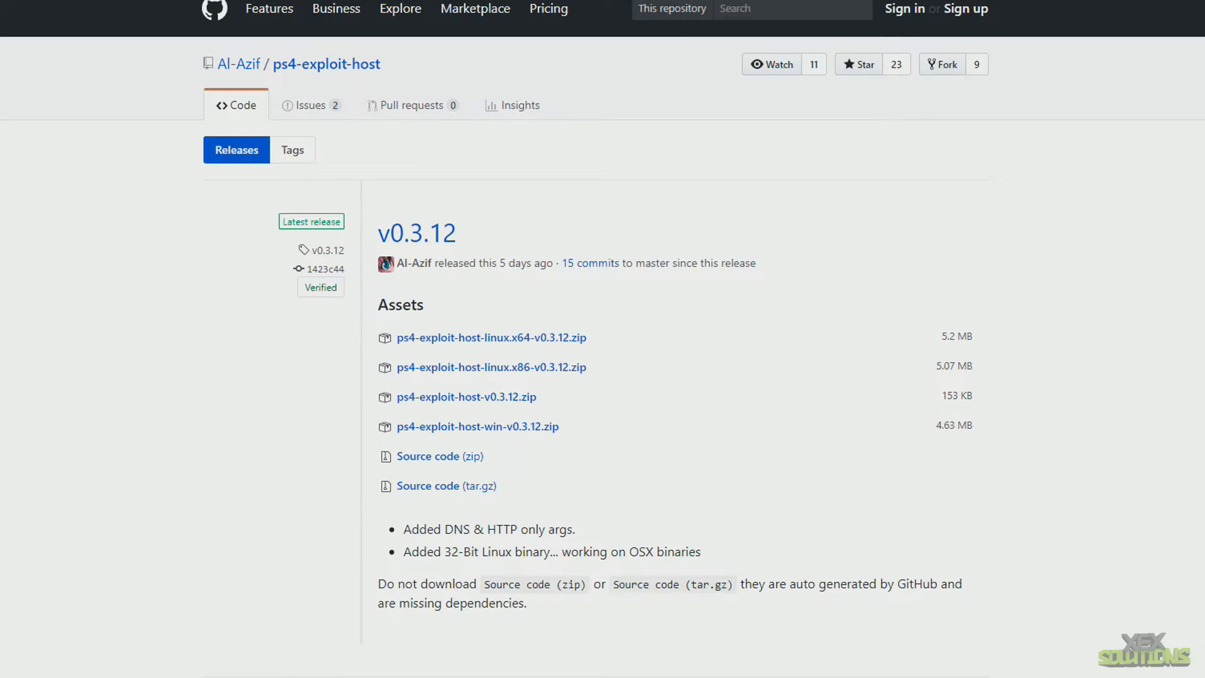
mouse_move(1043, 535)
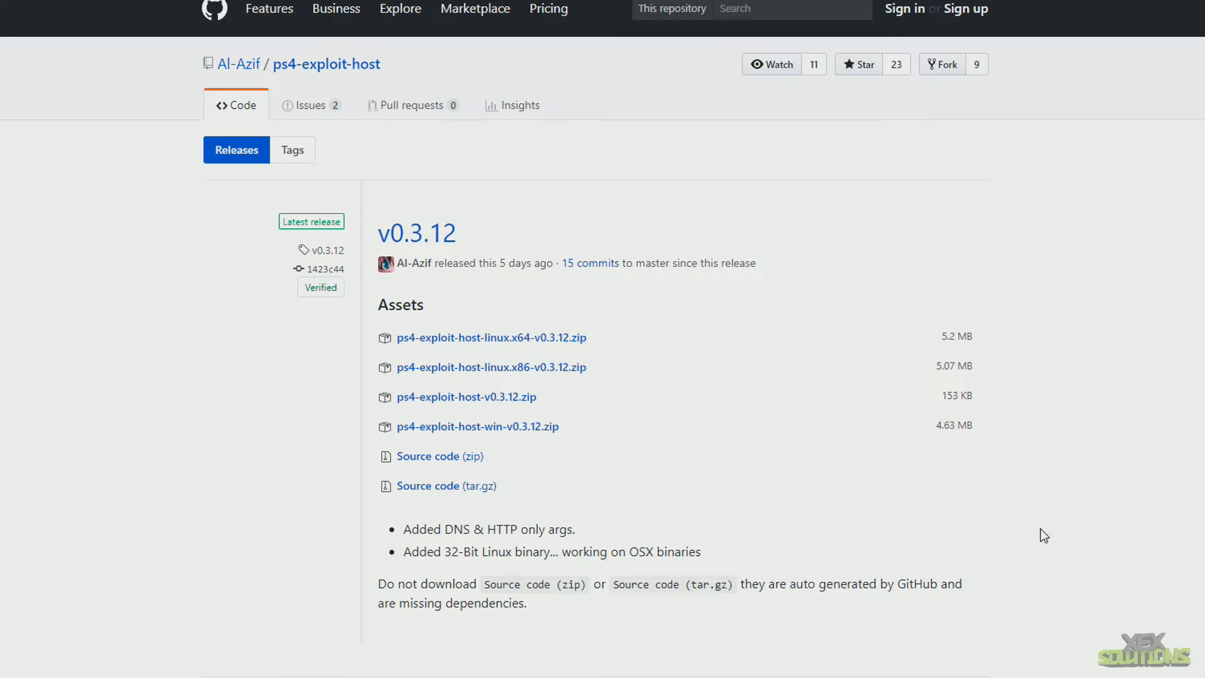
mouse_move(477, 426)
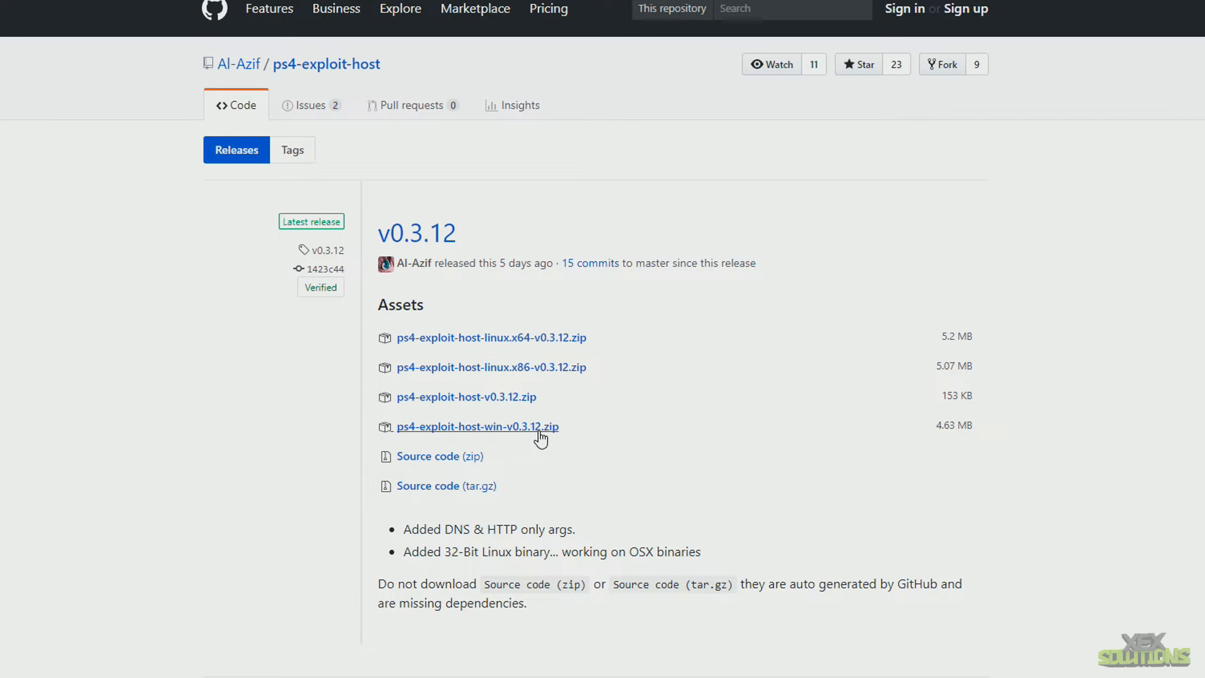
mouse_move(550, 441)
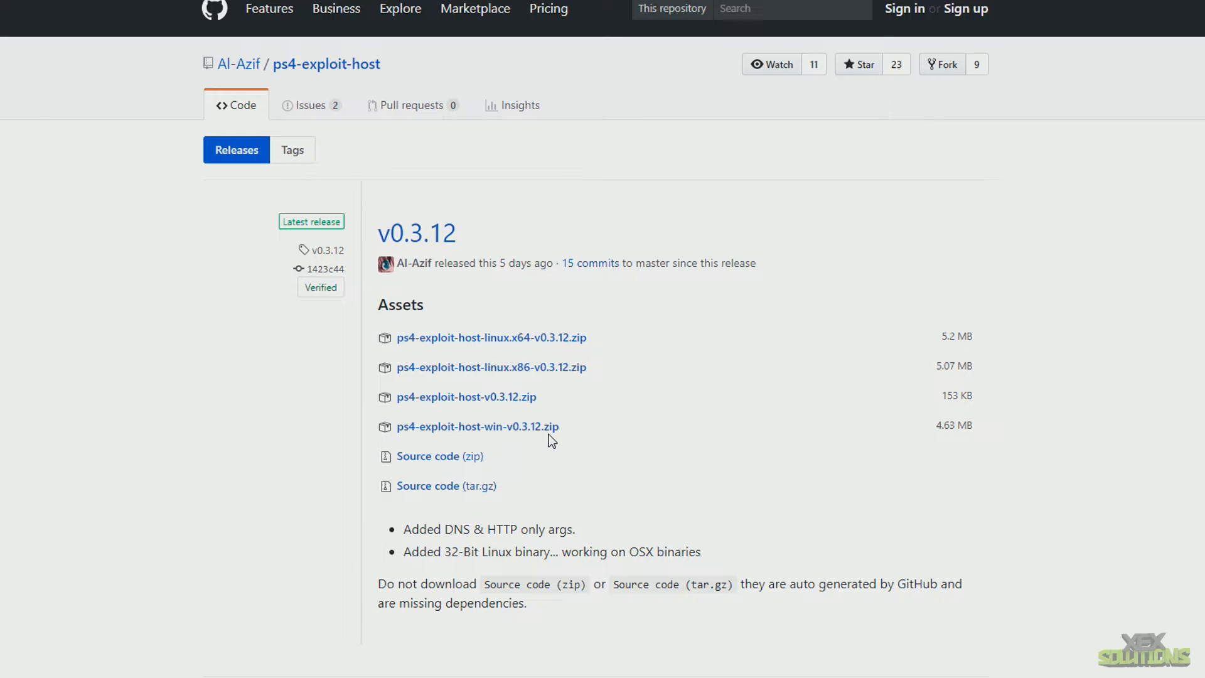
Step: Download ps4-exploit-host-win-v0.3.12.zip from the GitHub release assets
click(477, 427)
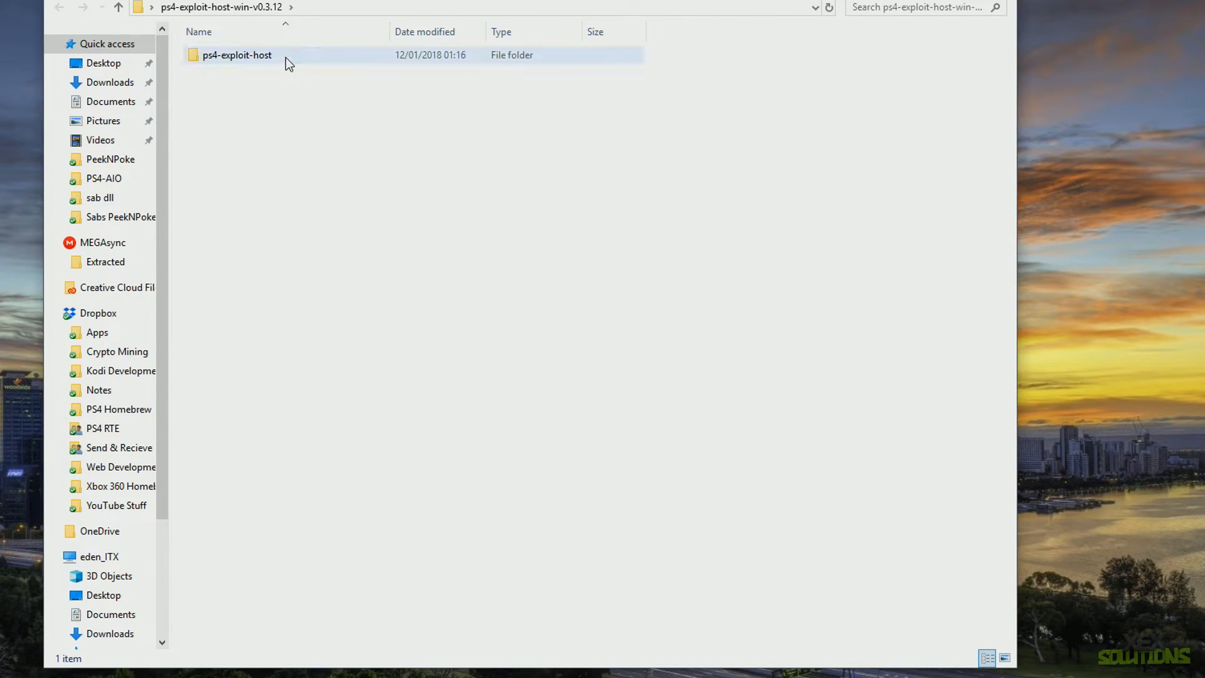
Step: Browse into the extracted ps4-exploit-host folder with exploits, payloads and the exe
double_click(238, 54)
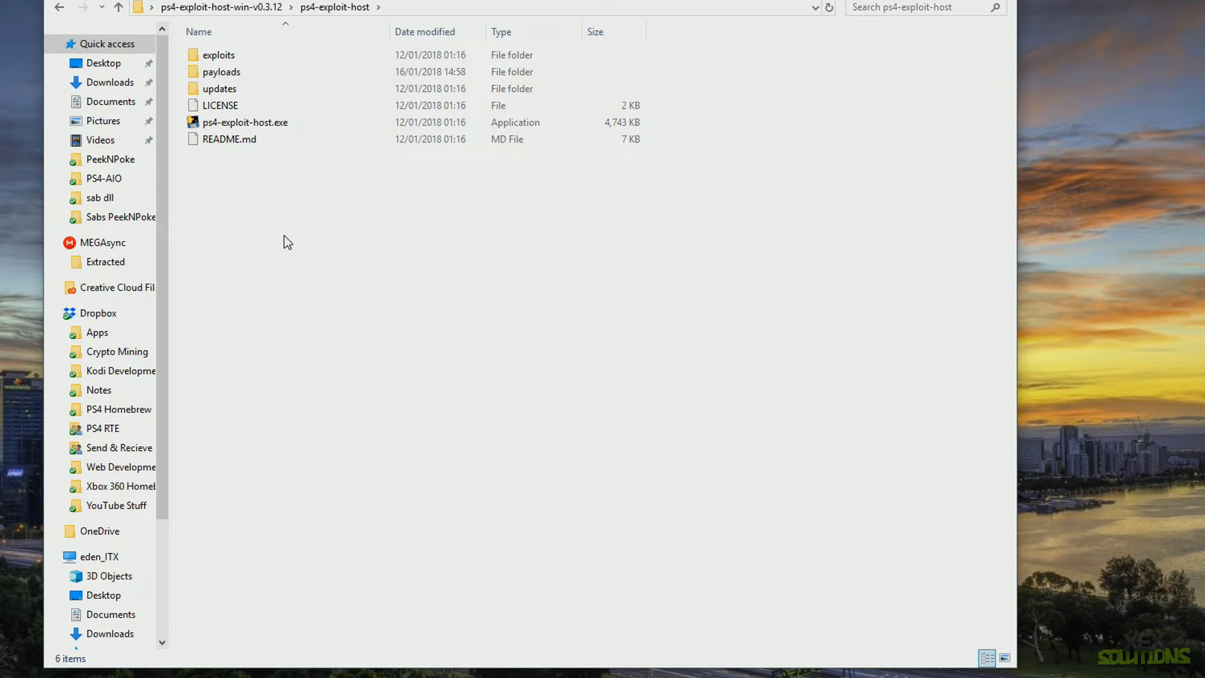
Step: Launch ps4-exploit-host.exe so its DNS and HTTP servers start on 192.168.0.26
double_click(245, 122)
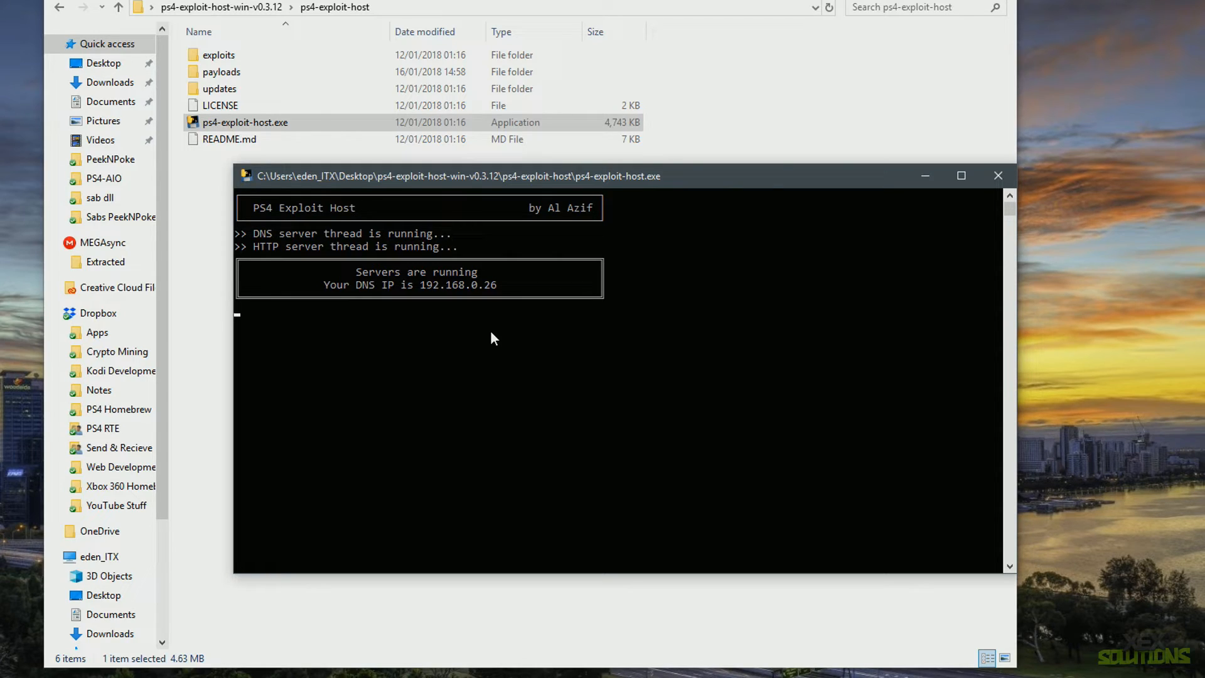
mouse_move(290, 105)
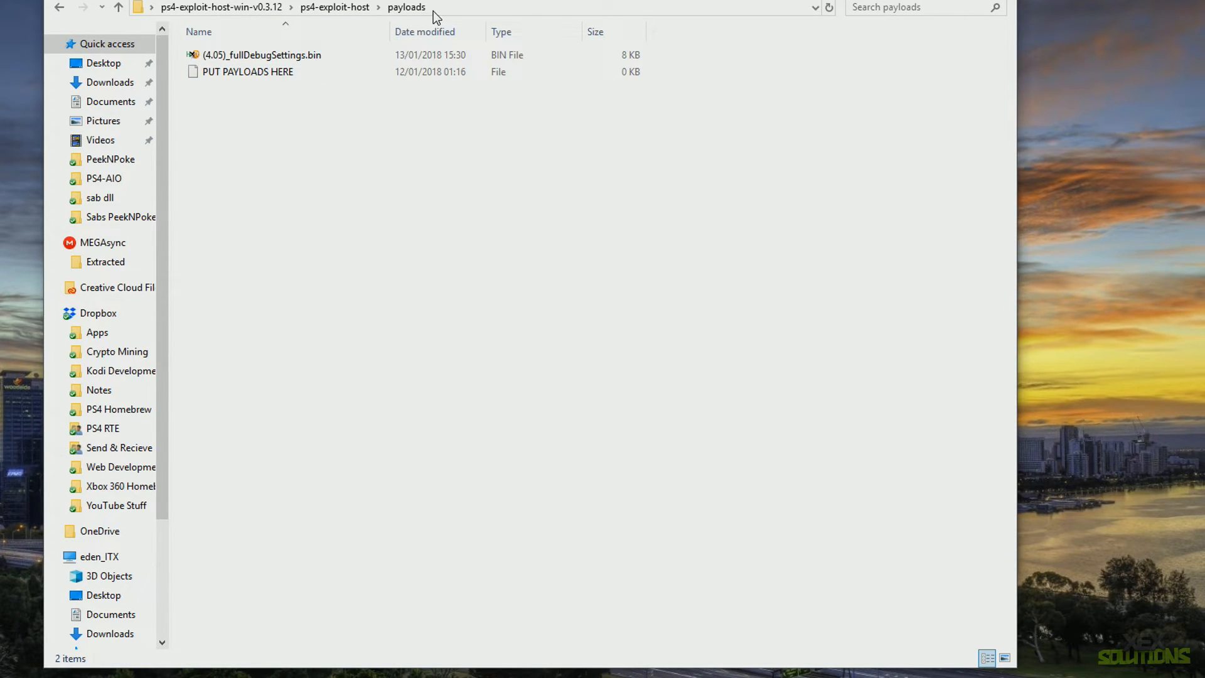
mouse_move(311, 141)
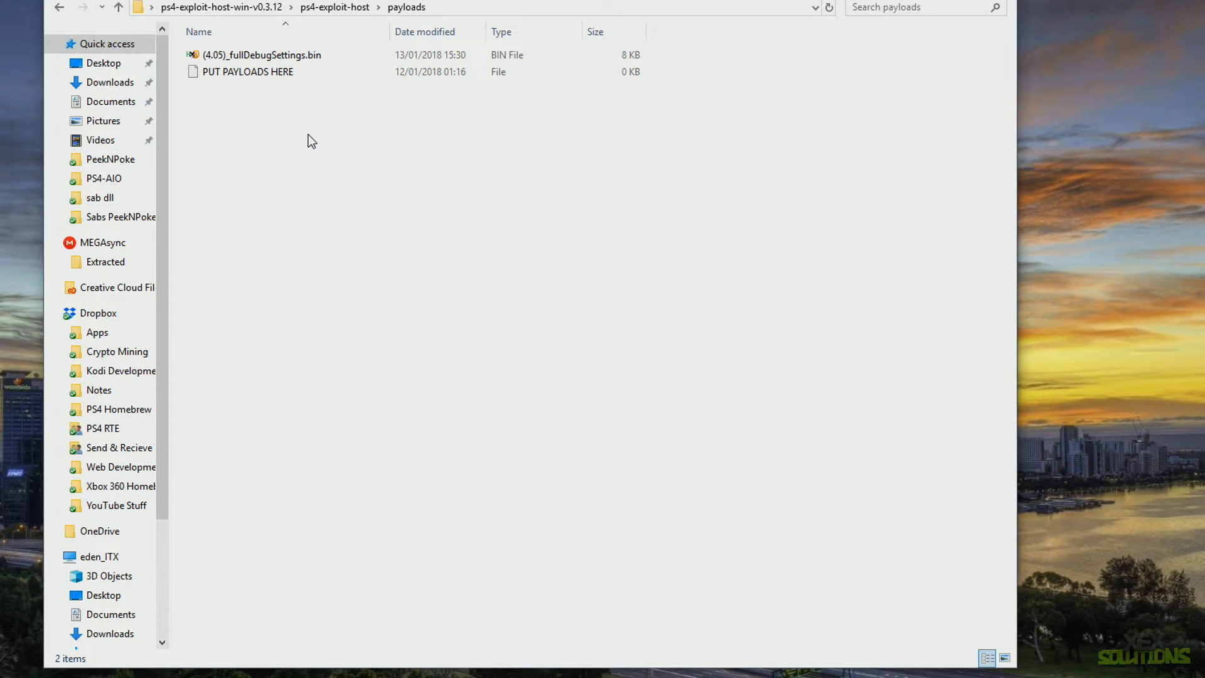
mouse_move(352, 94)
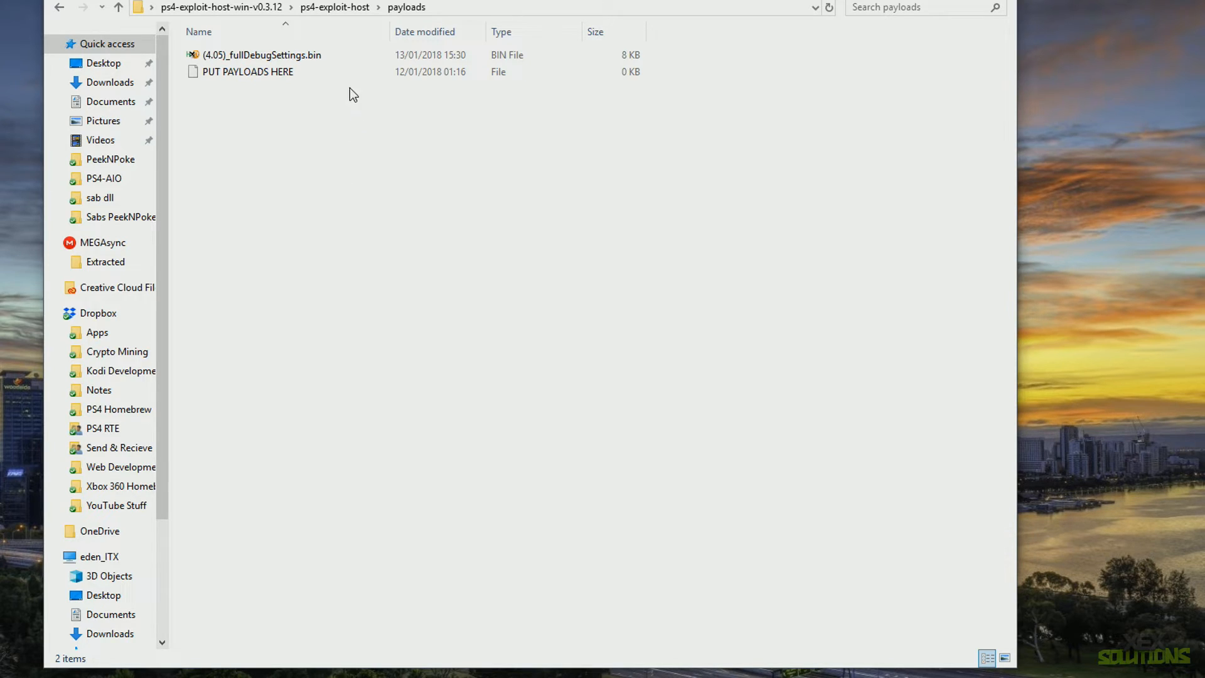
mouse_move(242, 95)
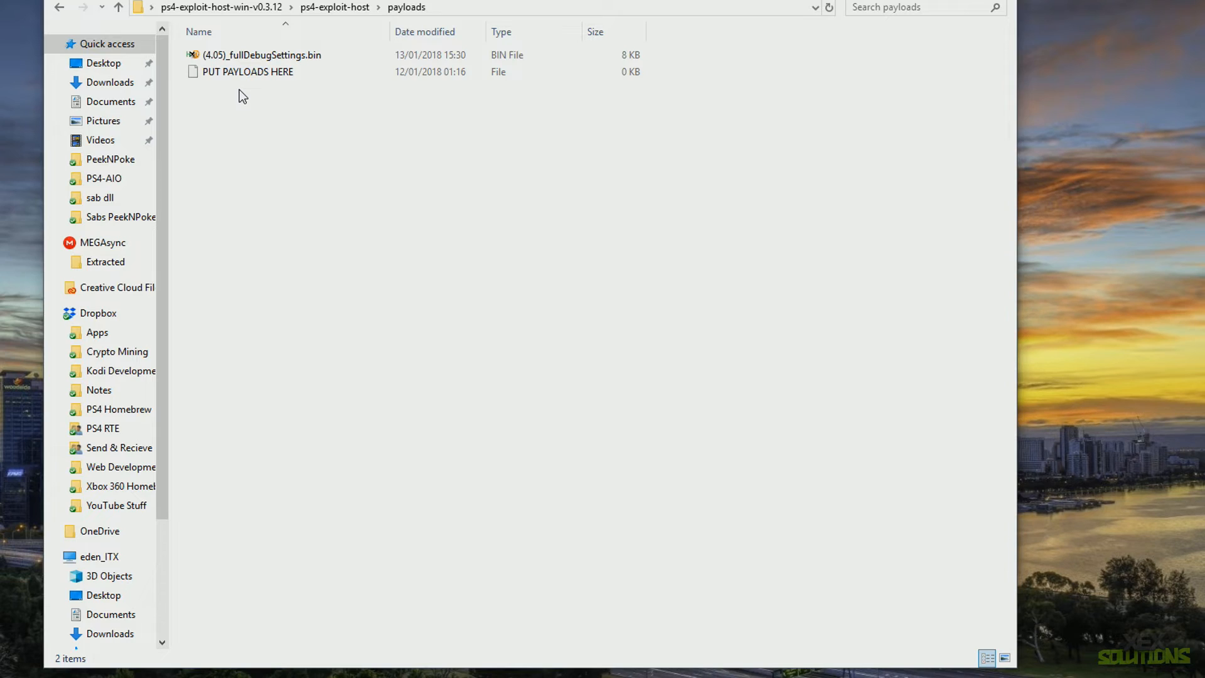
mouse_move(314, 105)
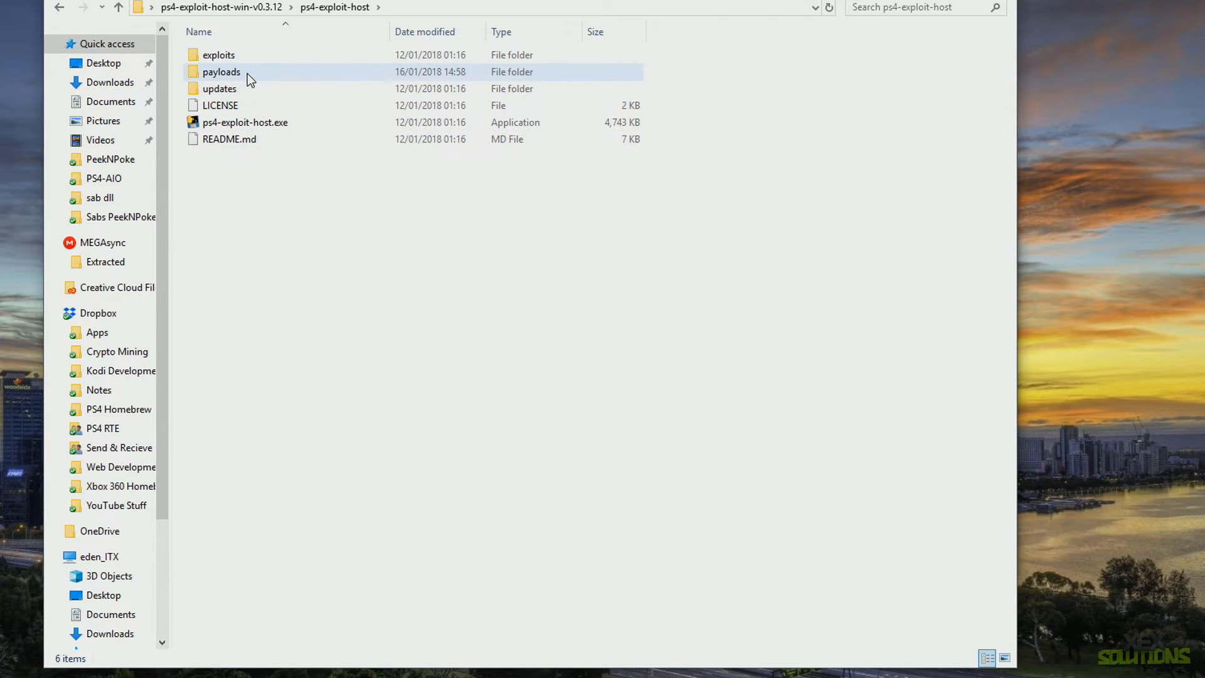
Step: Bring the running exploit host console back to the front and reposition its window
double_click(245, 122)
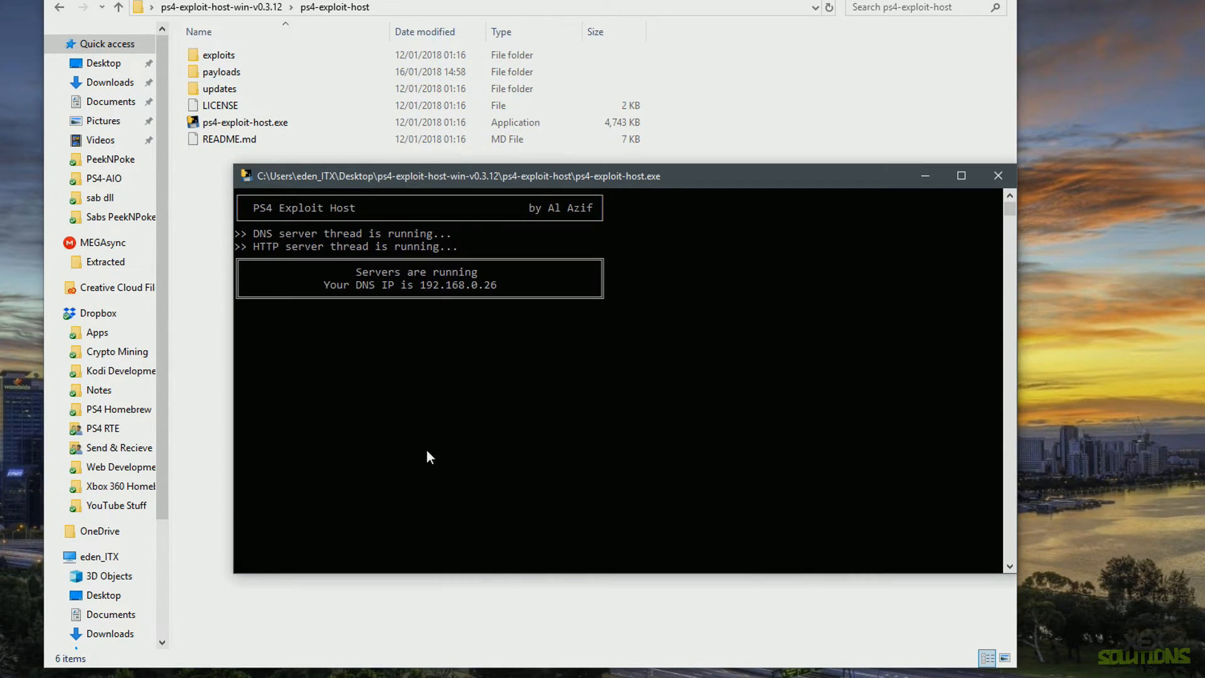
drag(461, 176, 331, 151)
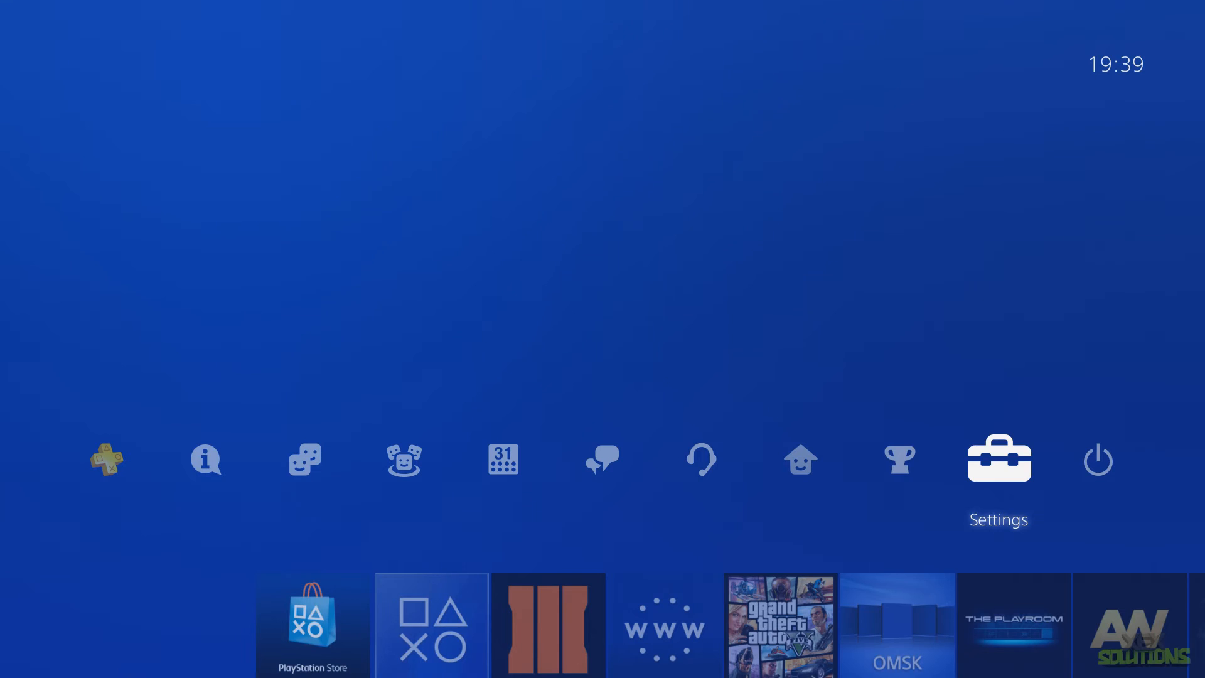
Step: Go through PS4 Settings > Network toward the internet connection DNS settings
click(998, 459)
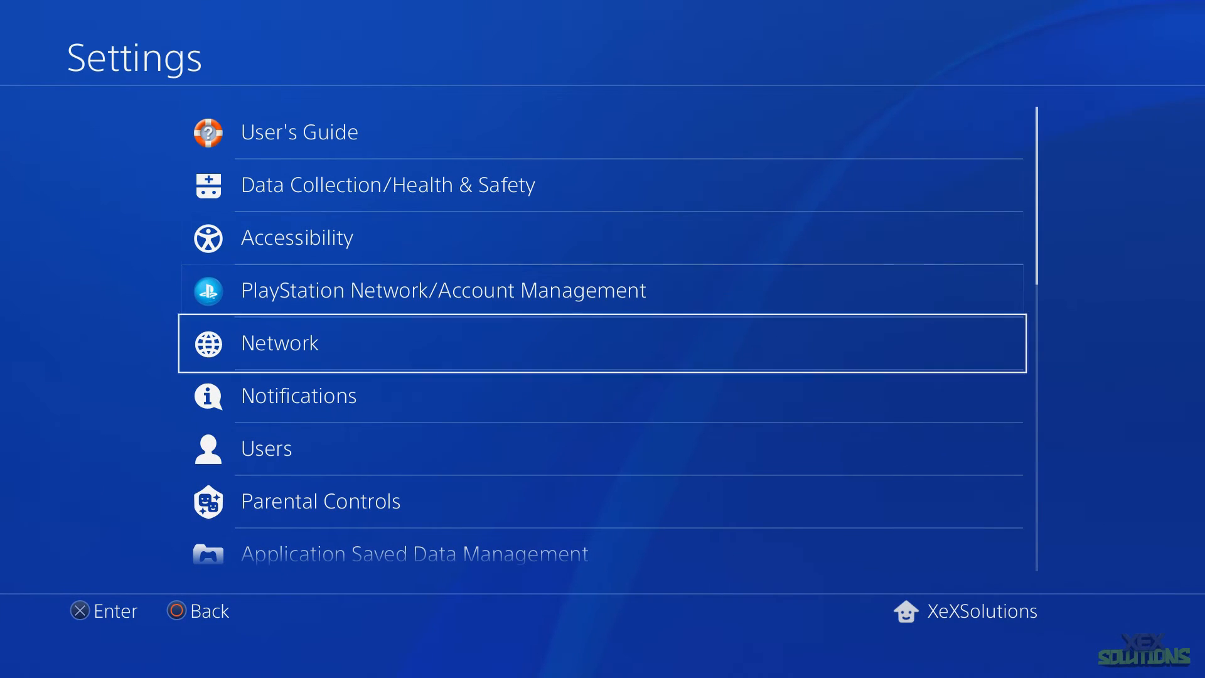
click(279, 343)
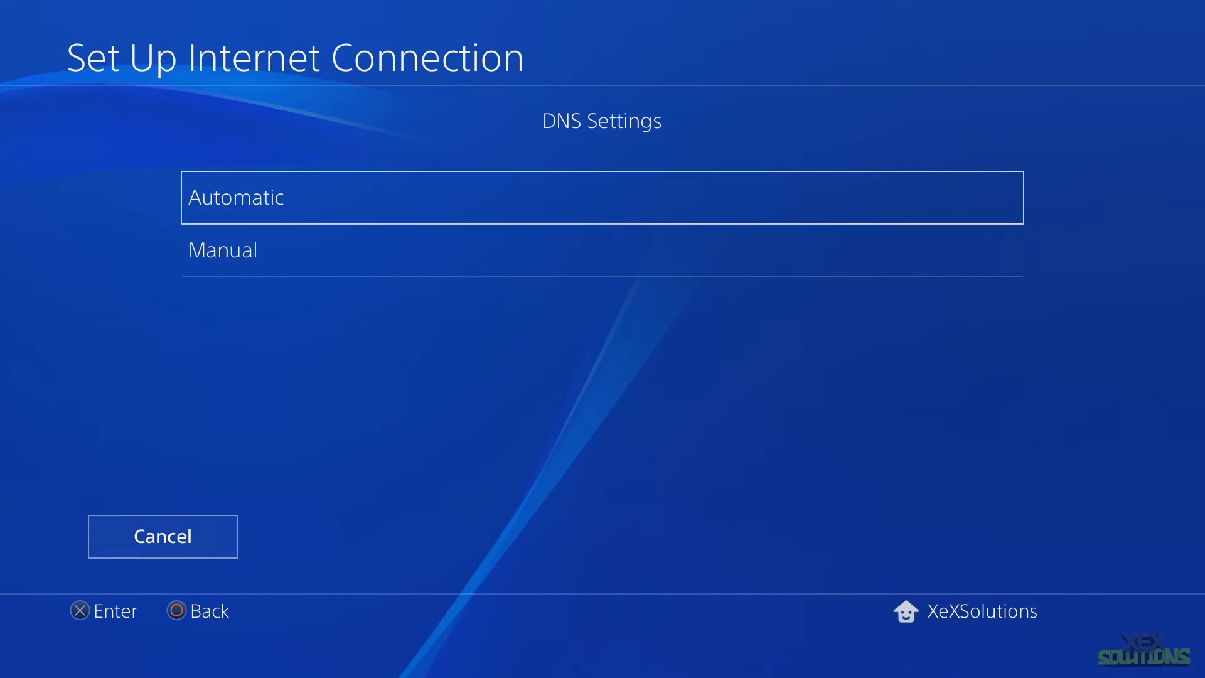
Step: Set manual Primary DNS 192.168.0.26 with secondary 0.0.0.0 and finish the connection setup
click(601, 250)
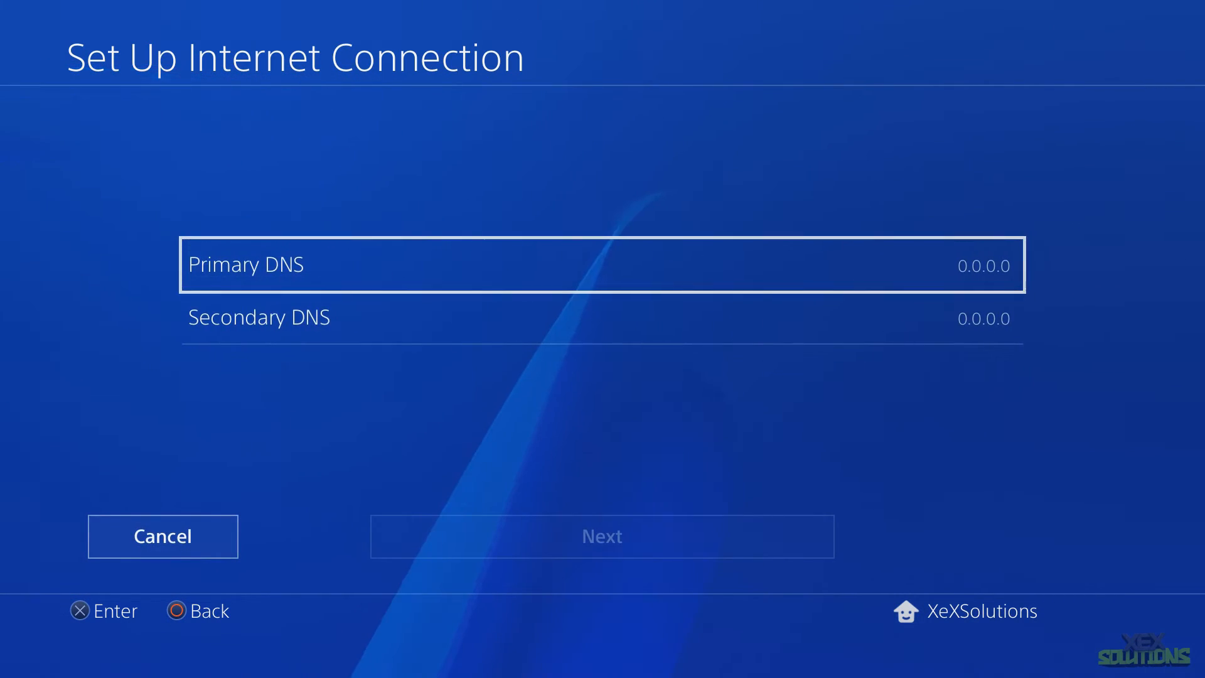
click(602, 265)
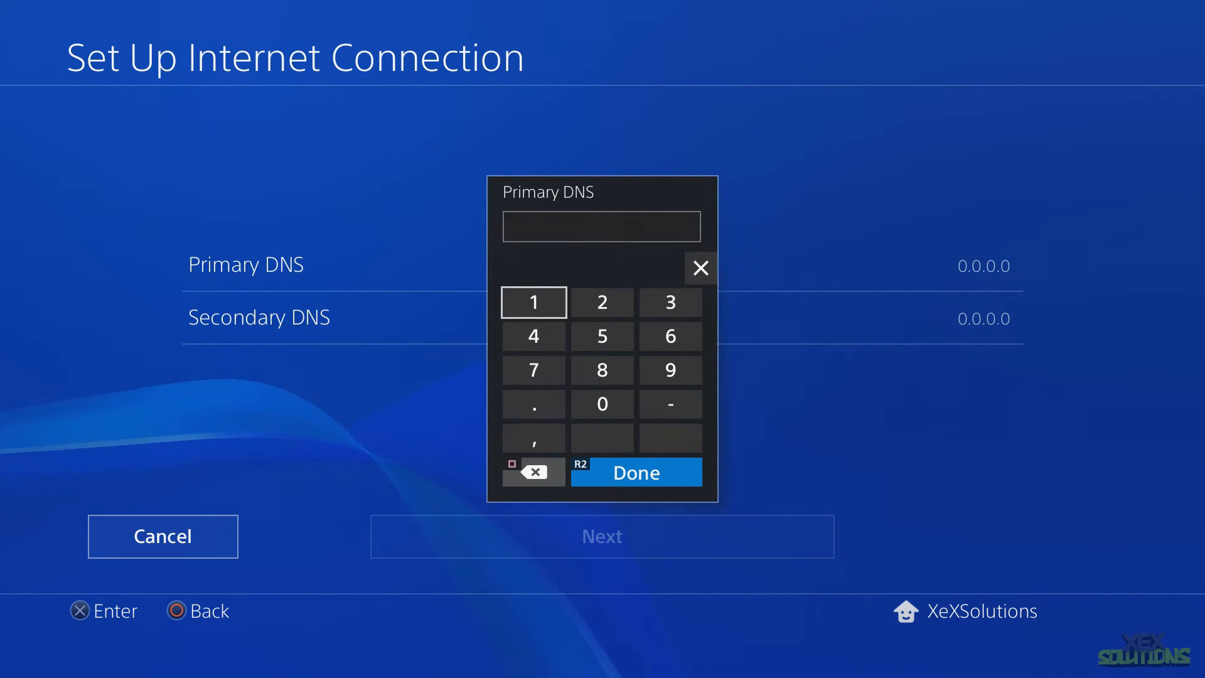
click(669, 370)
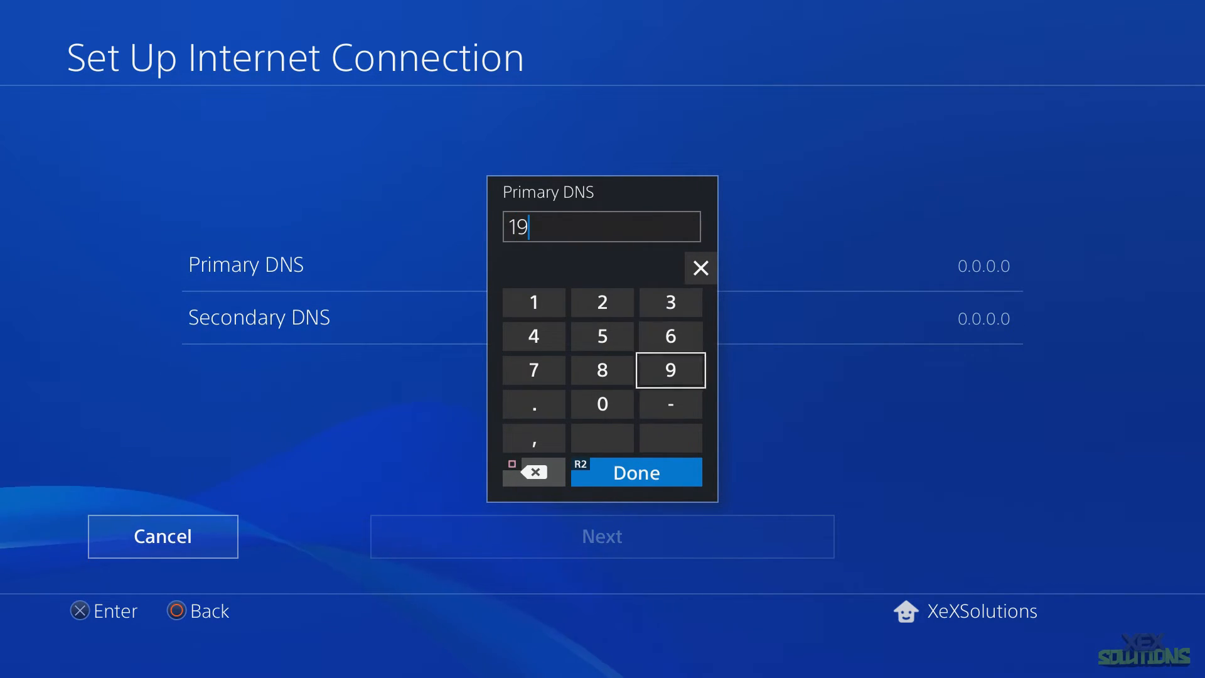
click(635, 472)
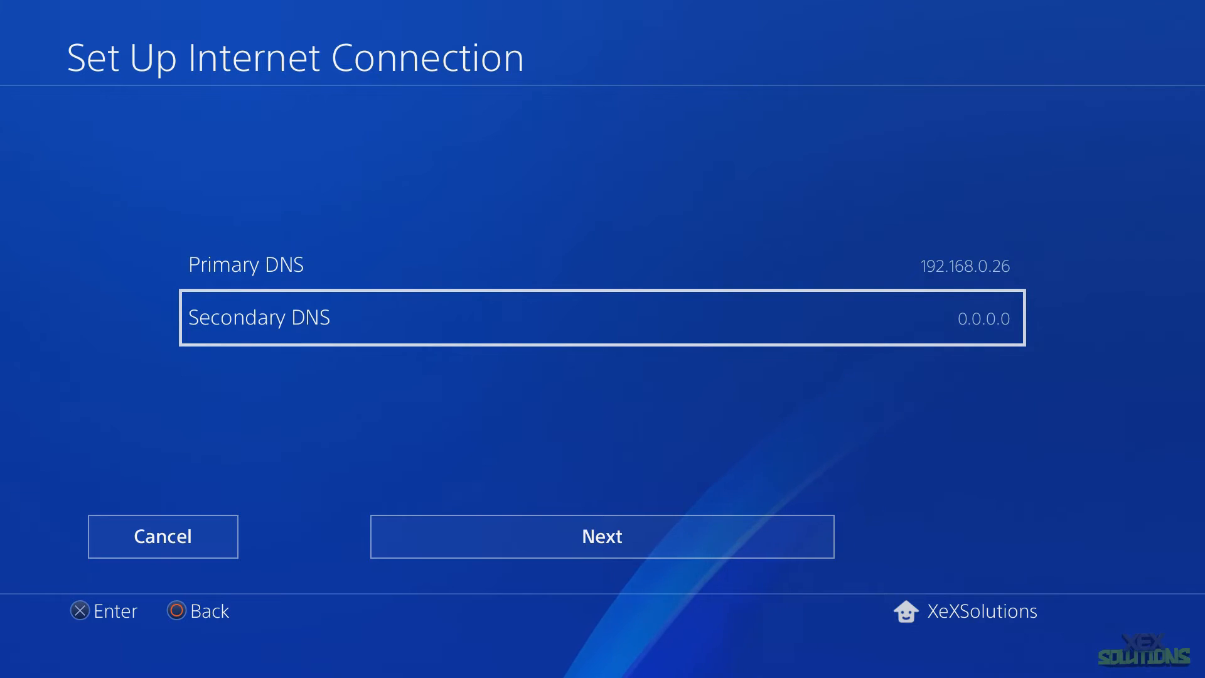
click(601, 536)
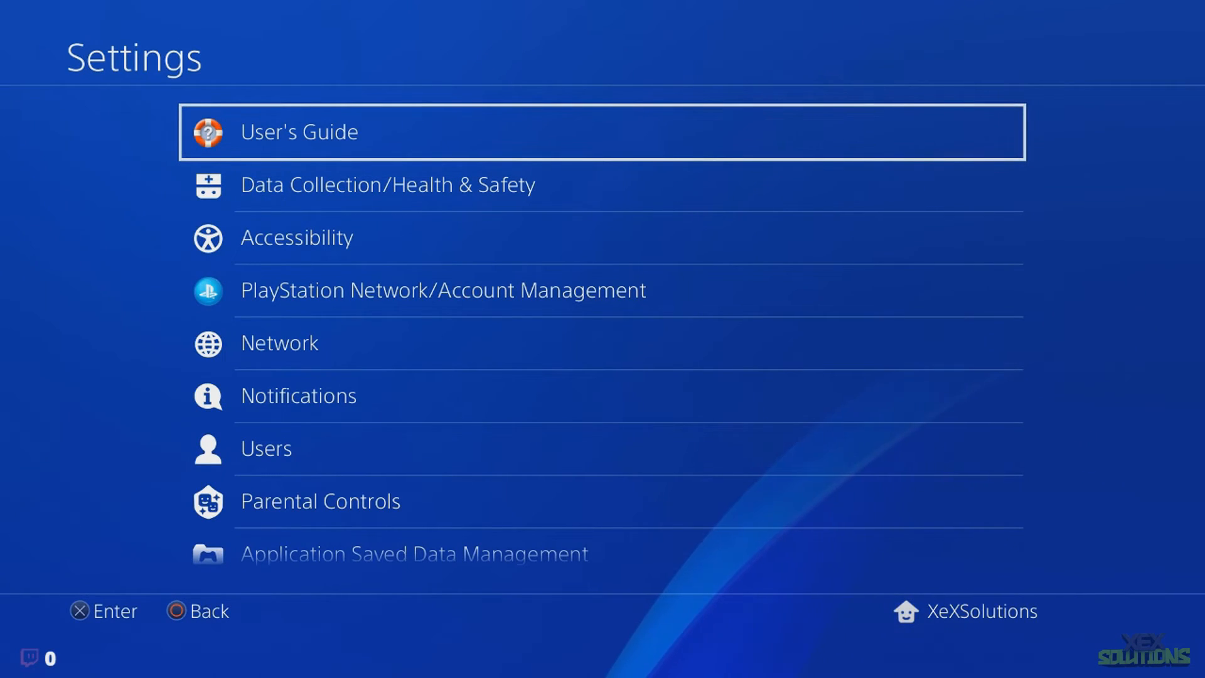
Step: Load the exploit host menu via User's Guide and launch the idc JailbreakMe PS4 4.05 exploit
click(299, 132)
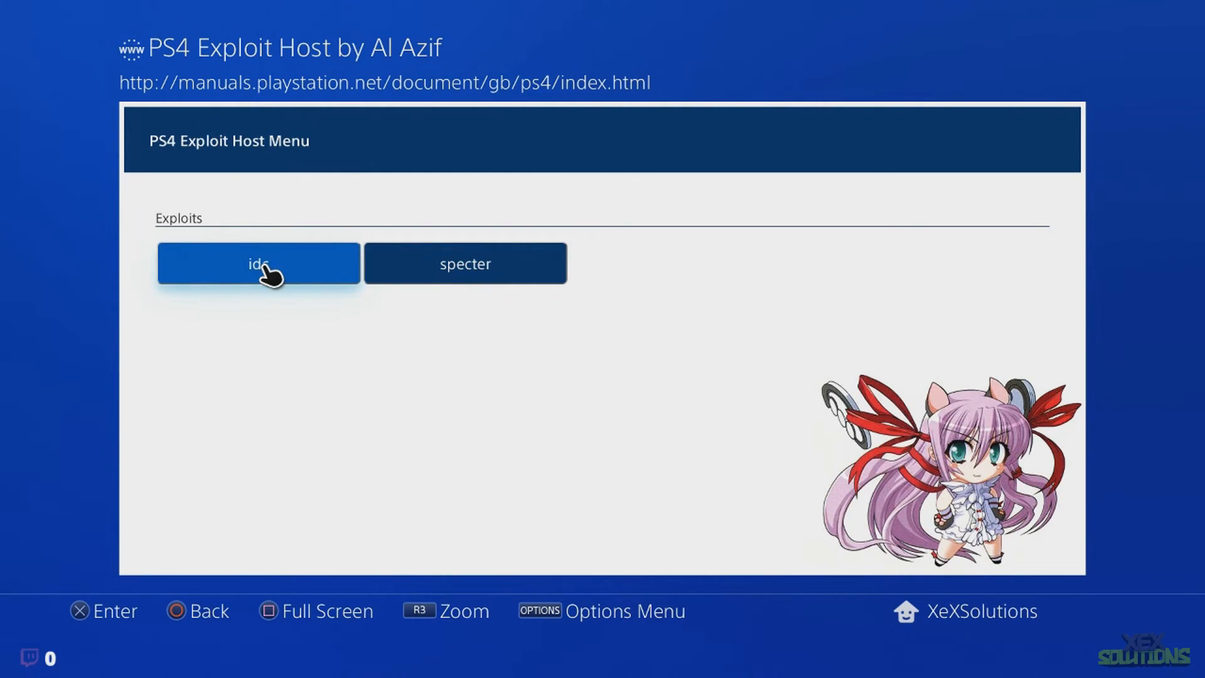
click(259, 263)
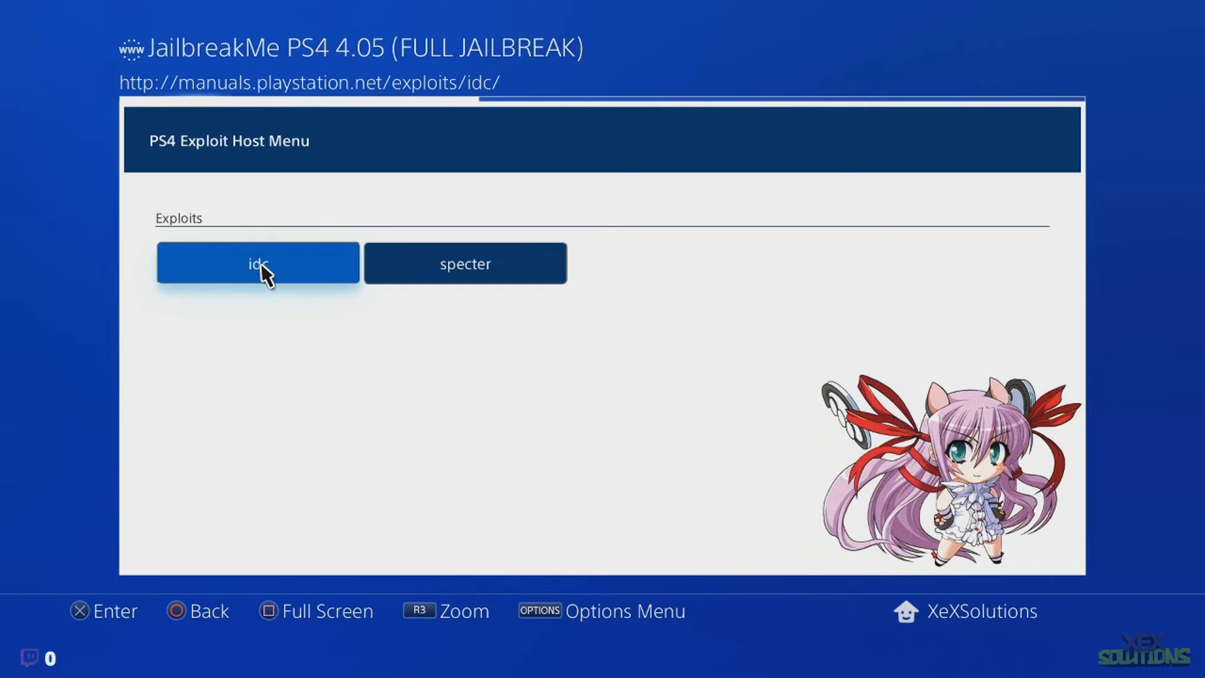
click(257, 262)
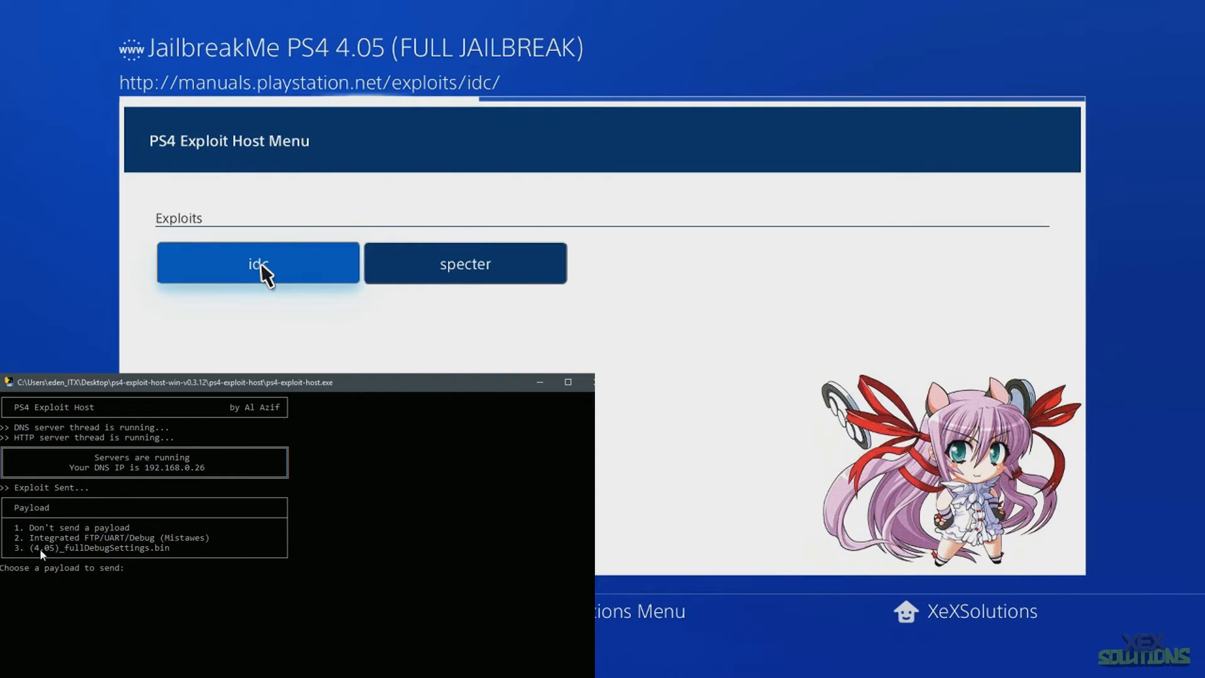
mouse_move(173, 555)
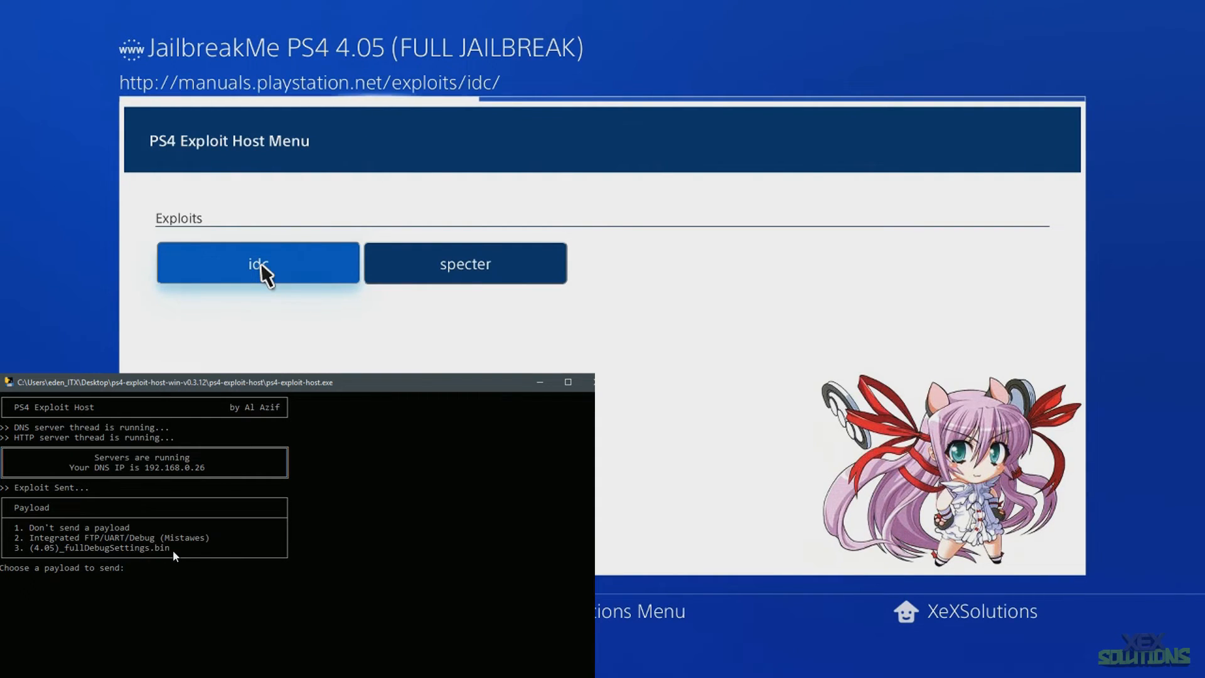
mouse_move(98, 560)
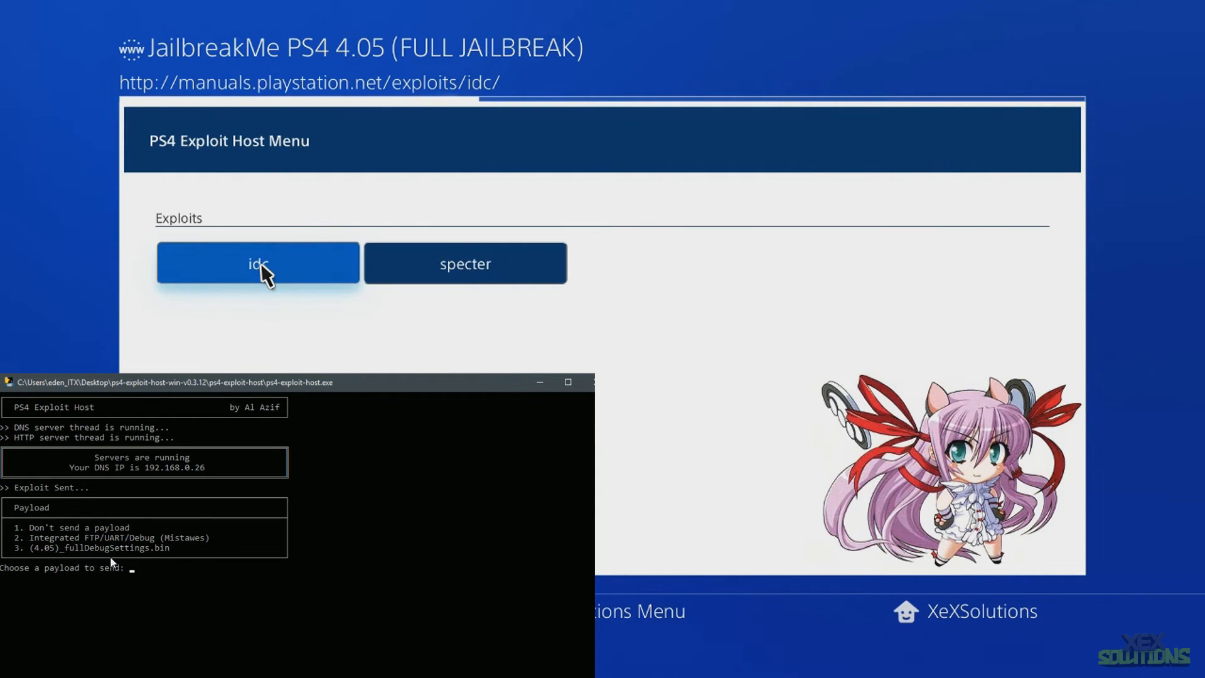
mouse_move(191, 578)
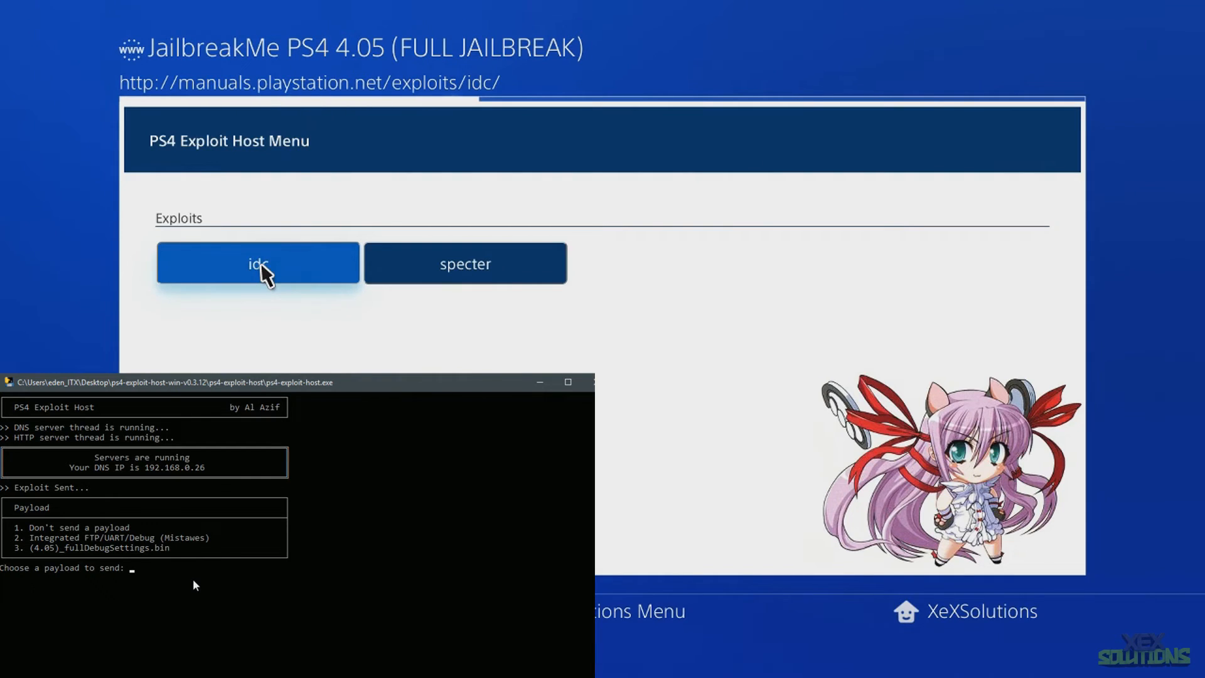
Step: Send payload 3, (4.05)_fullDebugSettings.bin, from the exploit host console to the PS4
text(3)
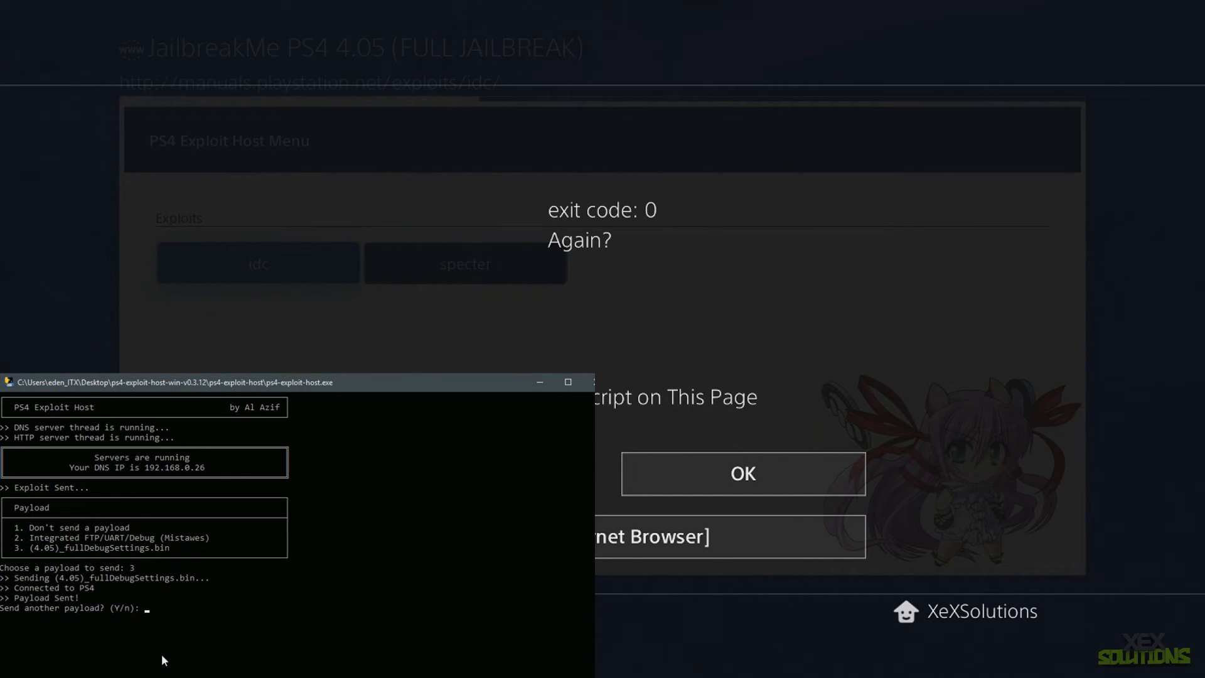
Step: Answer n to send no further payload and close the PS4 Internet Browser
text(n)
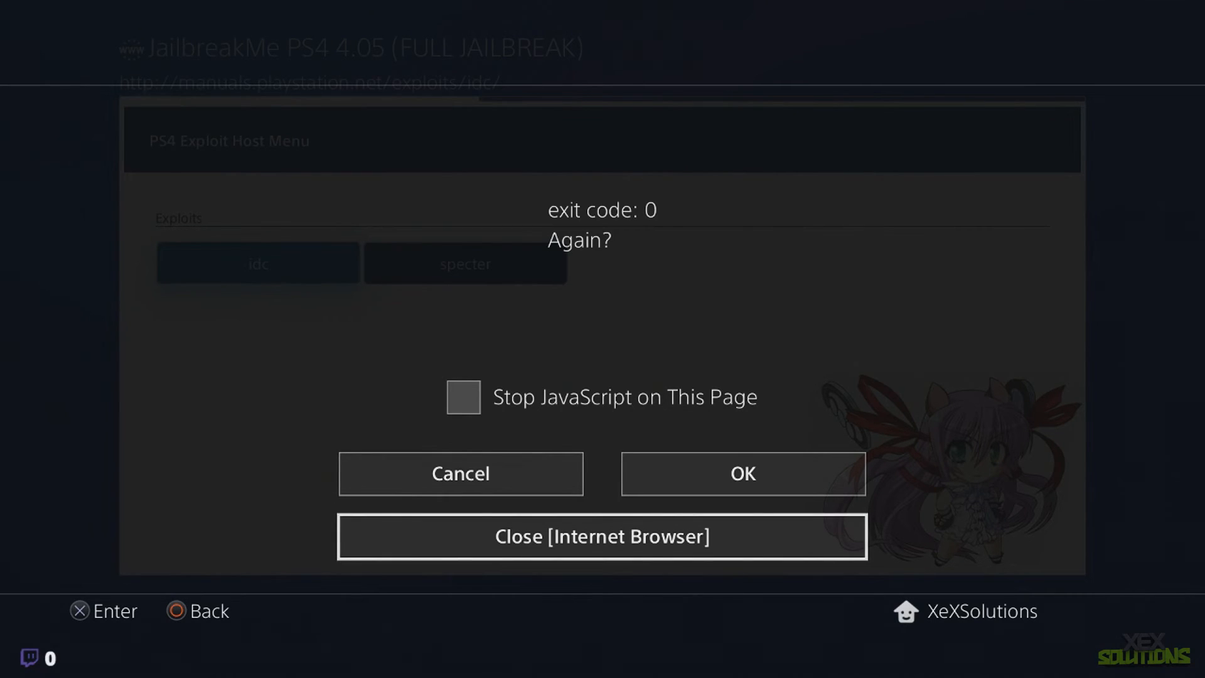
click(601, 536)
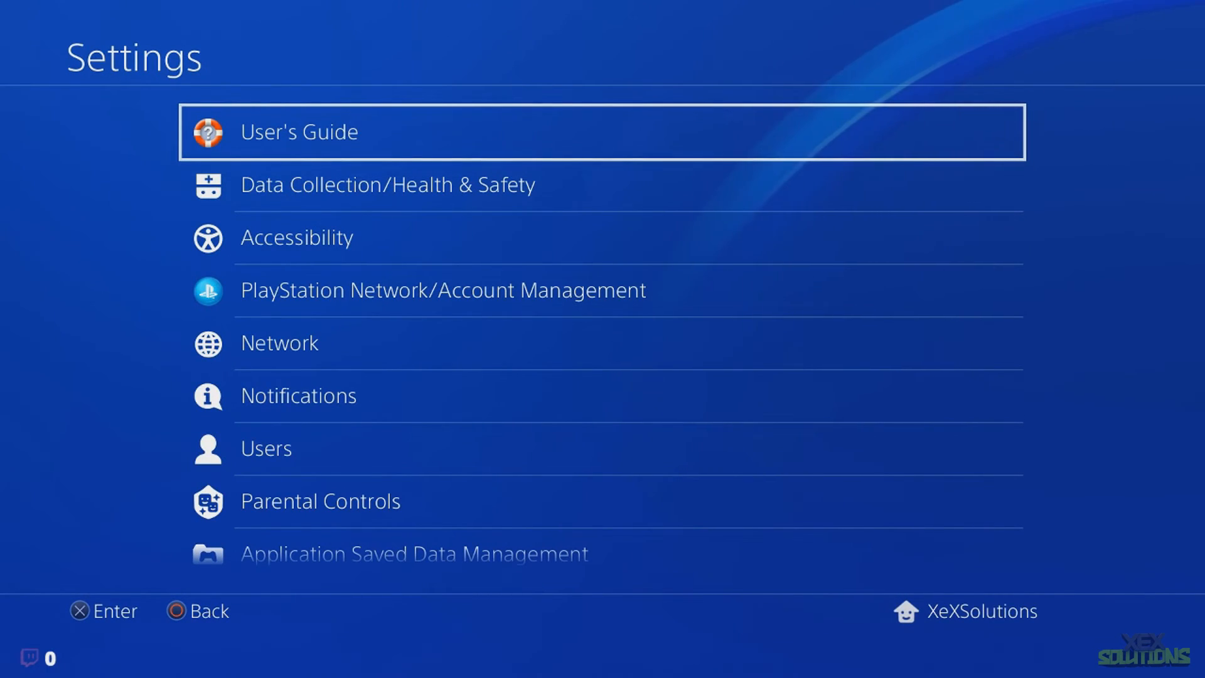
Step: Confirm ★Debug Settings at the bottom of Settings, then view System > System Information
key(down)
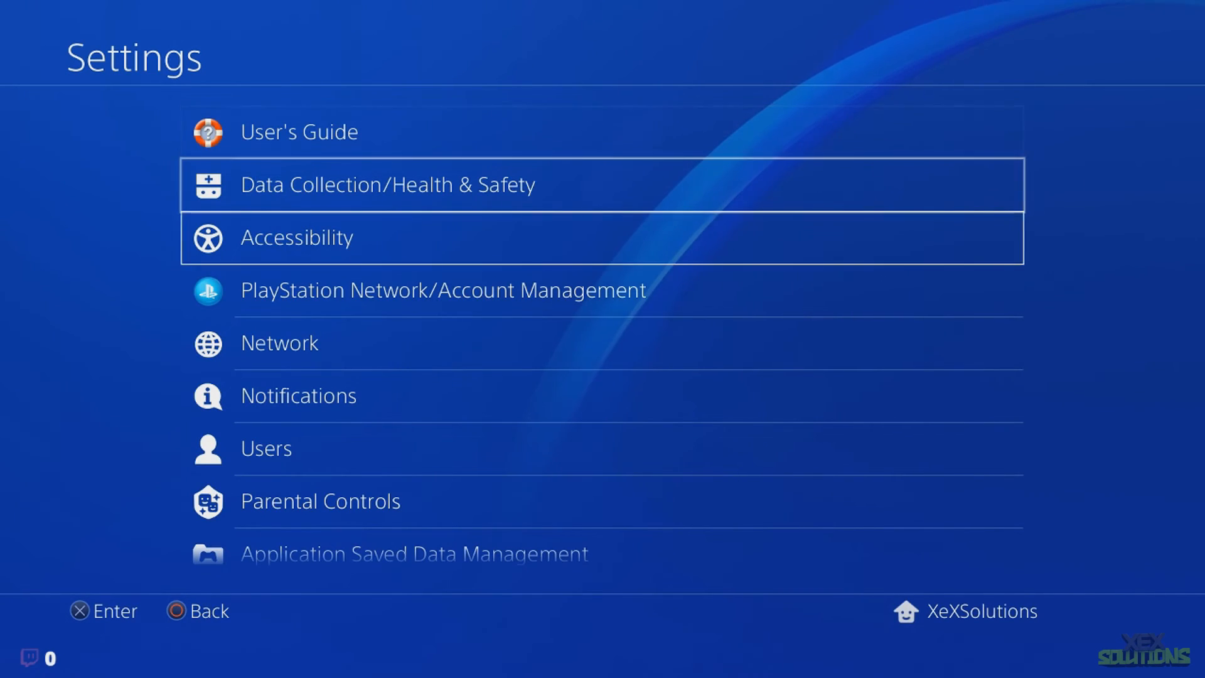
scroll(down, 3)
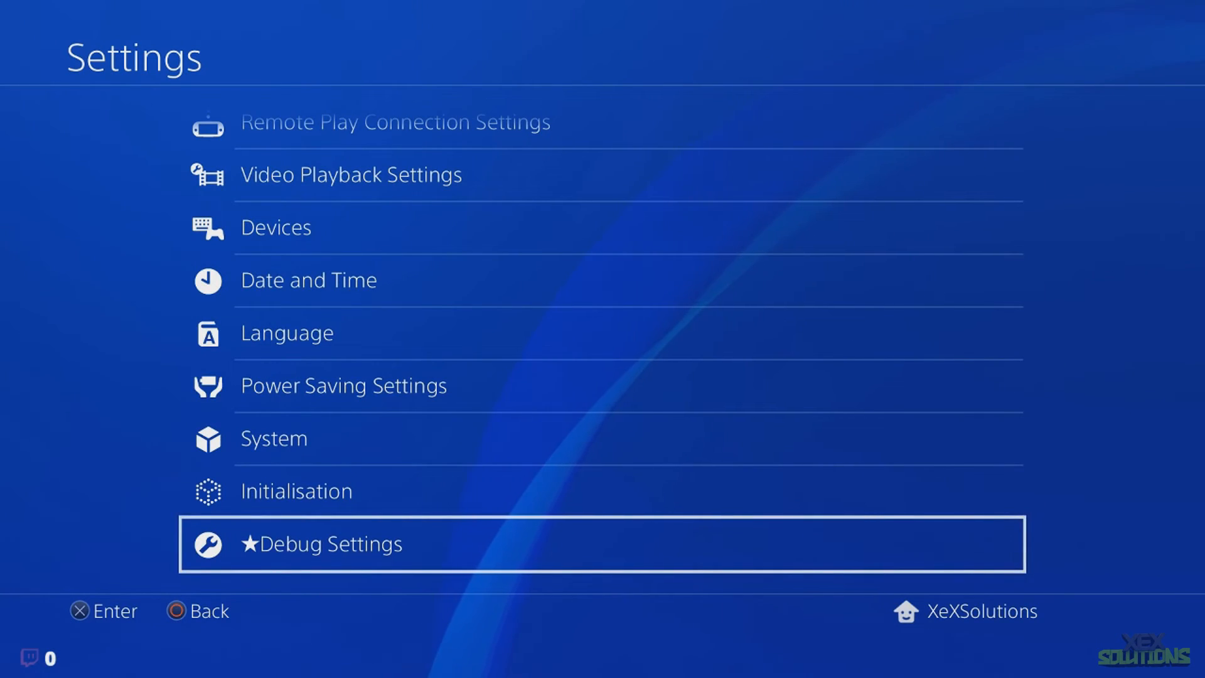
key(up)
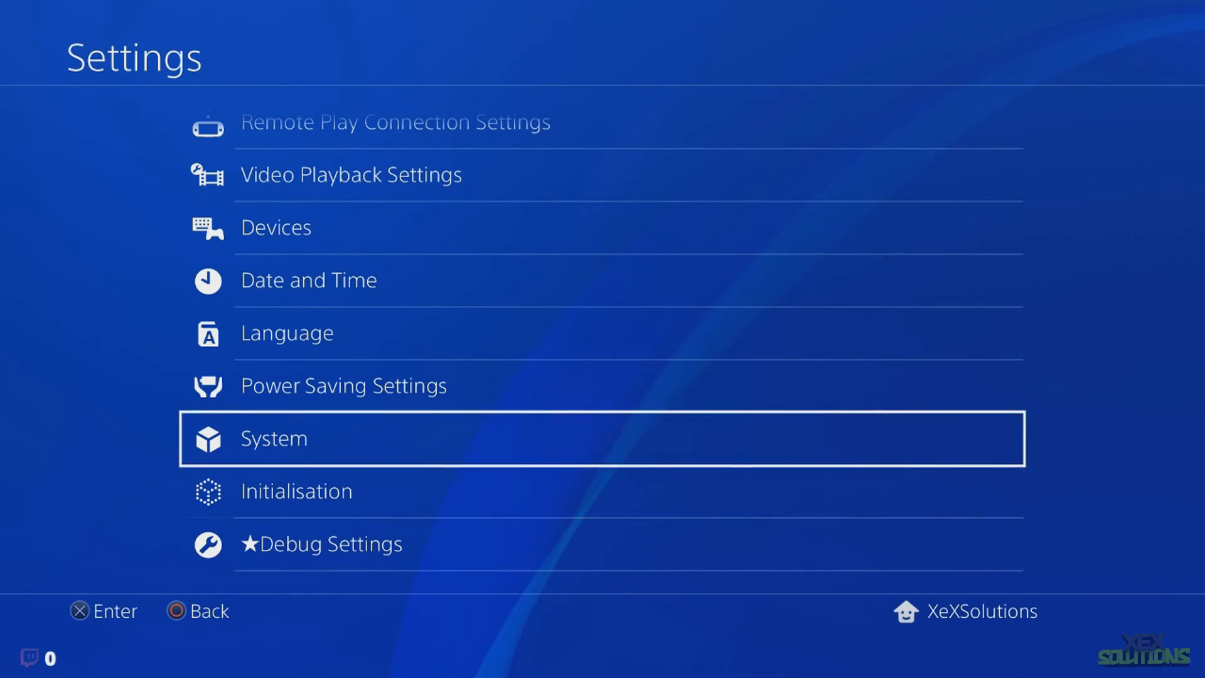
click(272, 439)
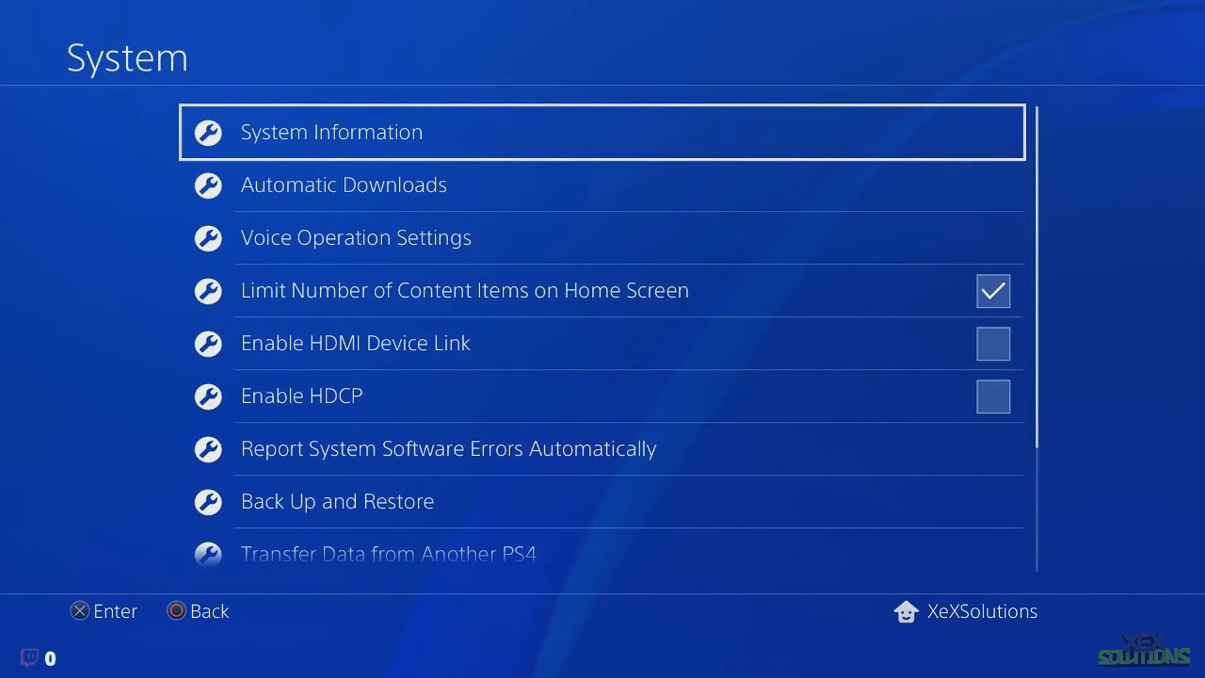
click(330, 132)
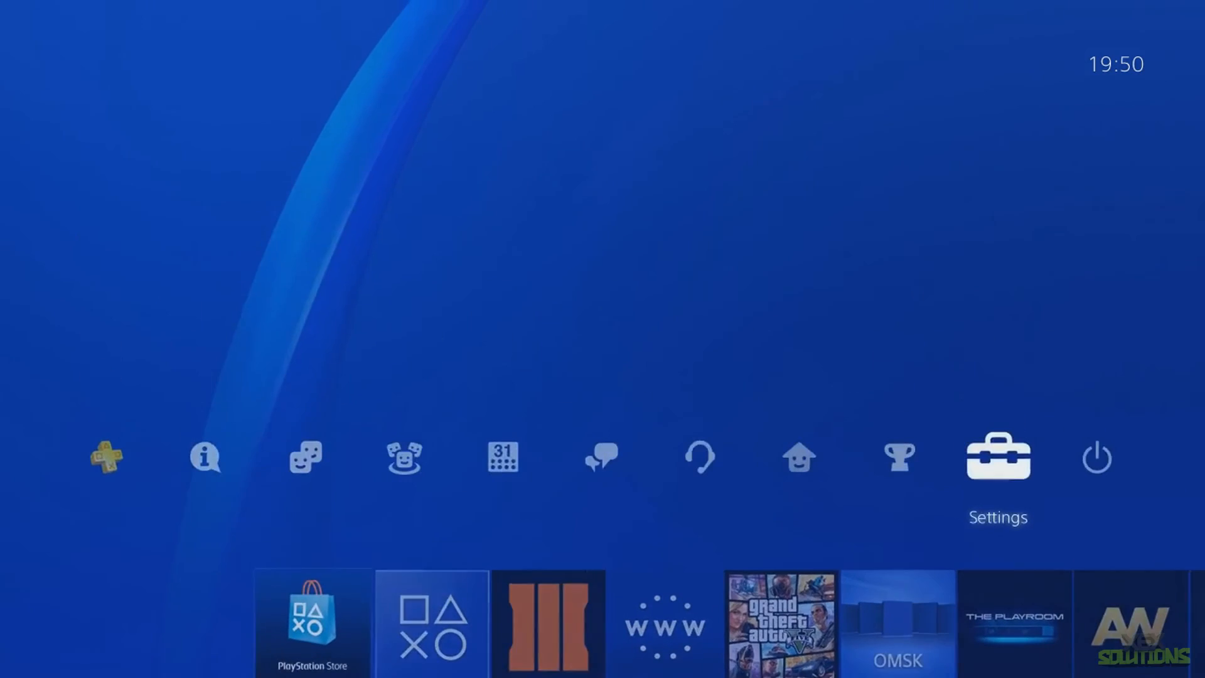
Step: Reopen Settings > Network > Set Up Internet Connection to review the DNS options
click(997, 456)
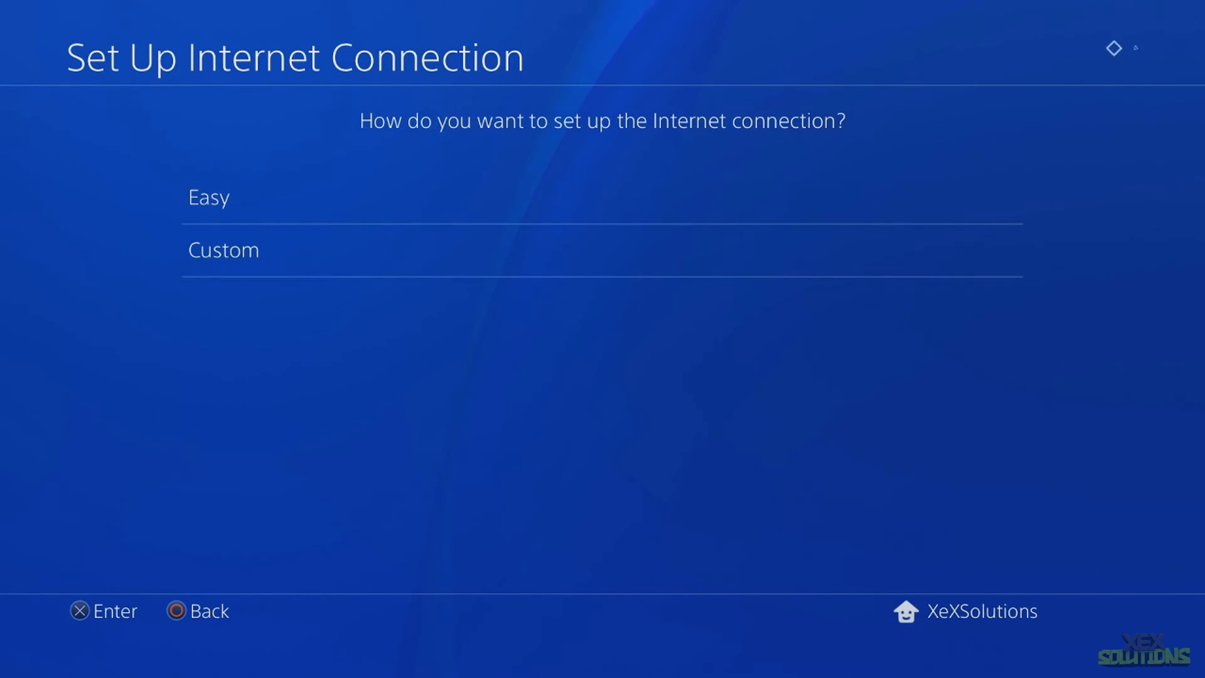
click(208, 197)
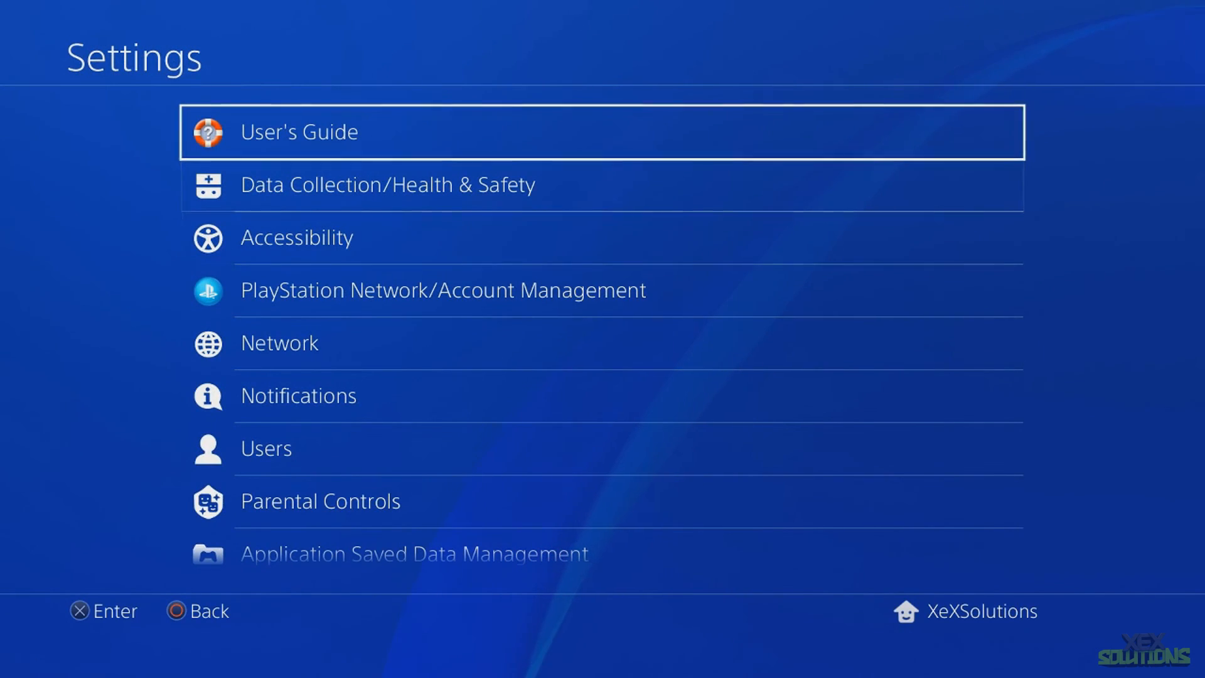
Step: Load the PS4 Exploit Host menu (specter, idc) via User's Guide
click(299, 132)
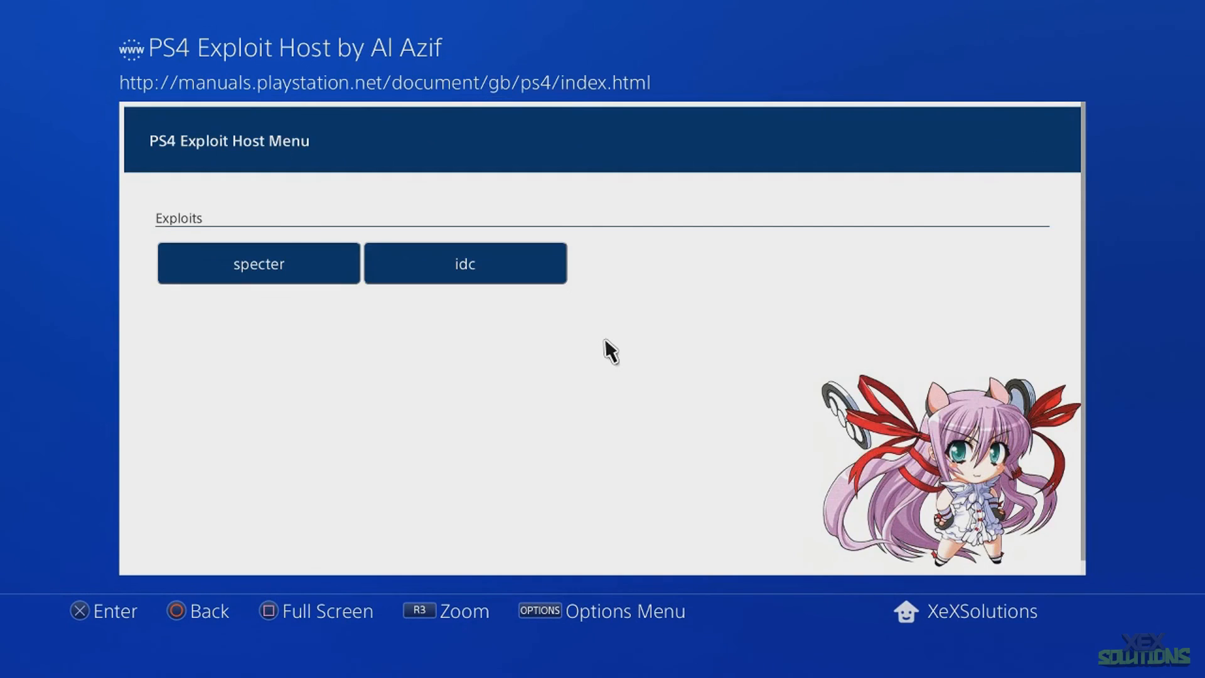